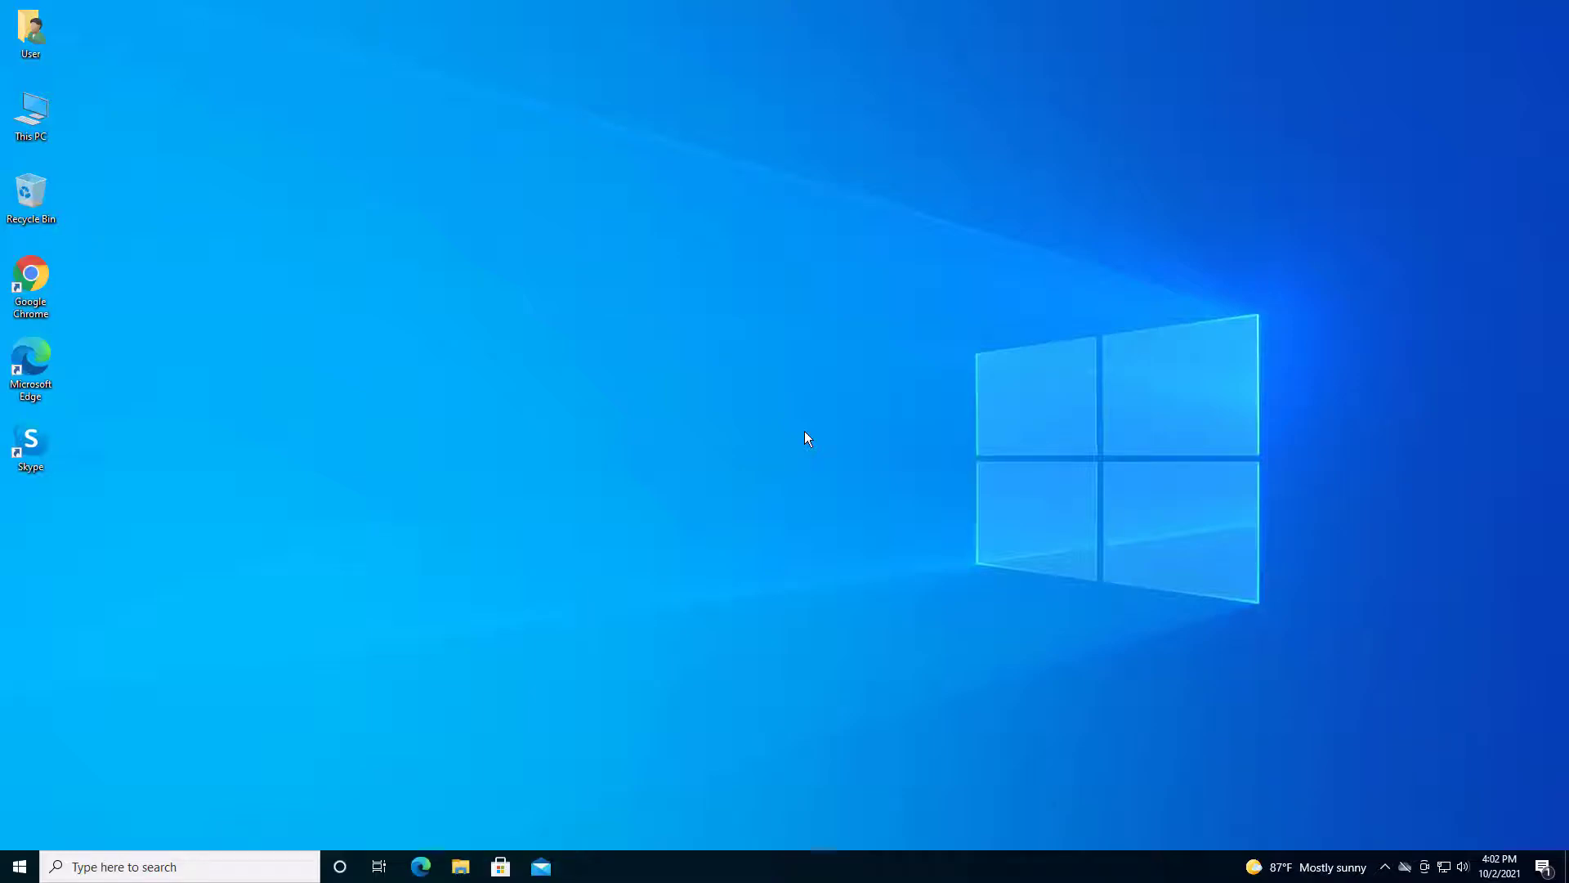
mouse_move(970, 402)
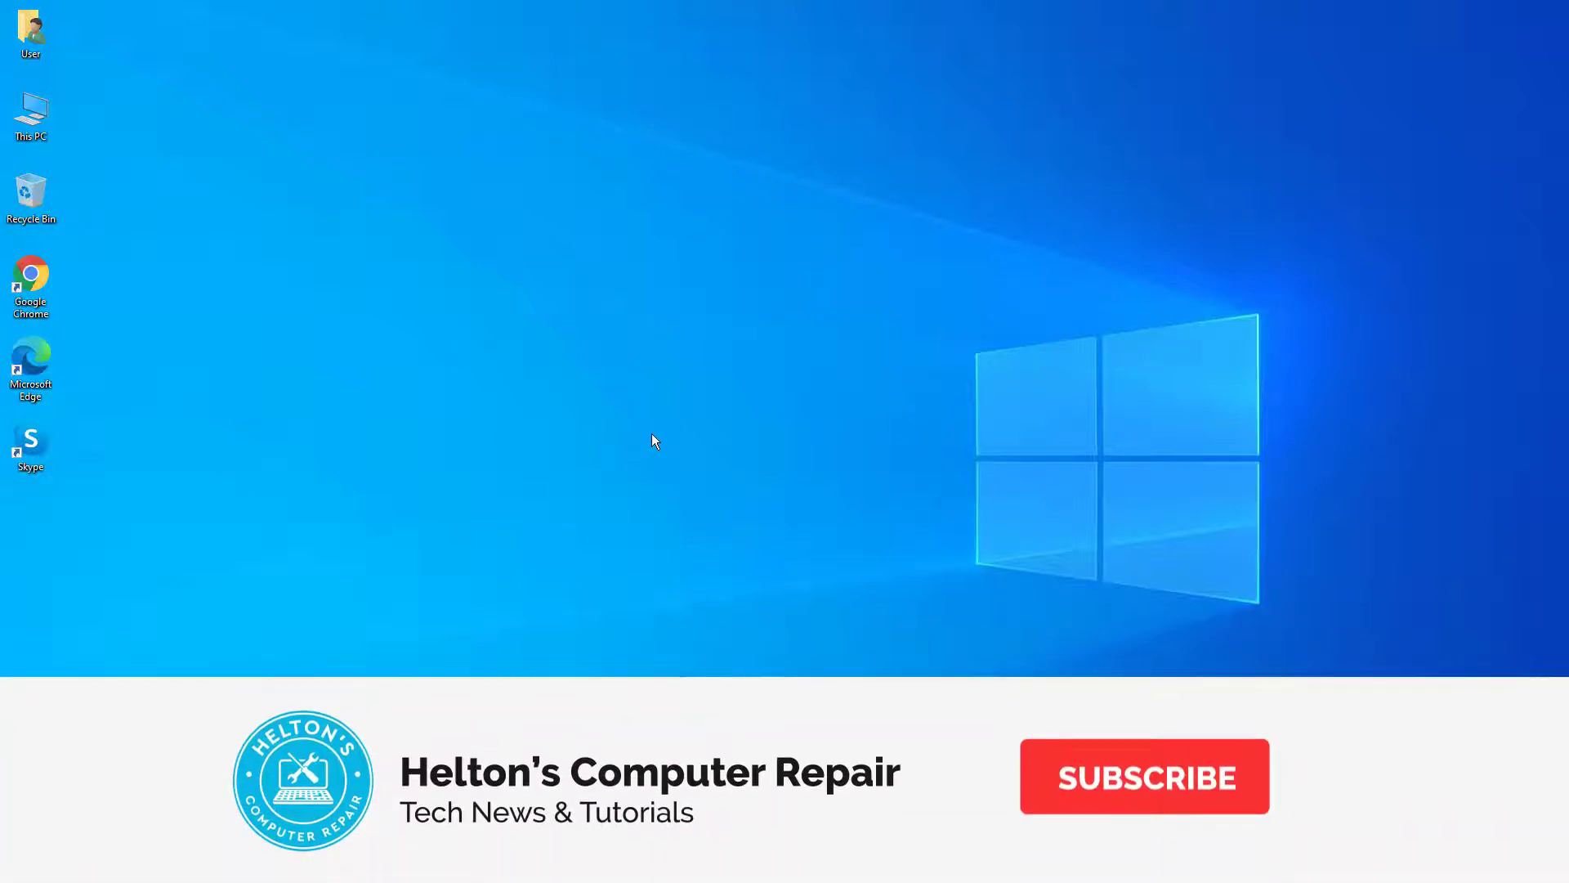
Step: Launch Windows Settings from the Start menu's gear icon
left_click(1144, 777)
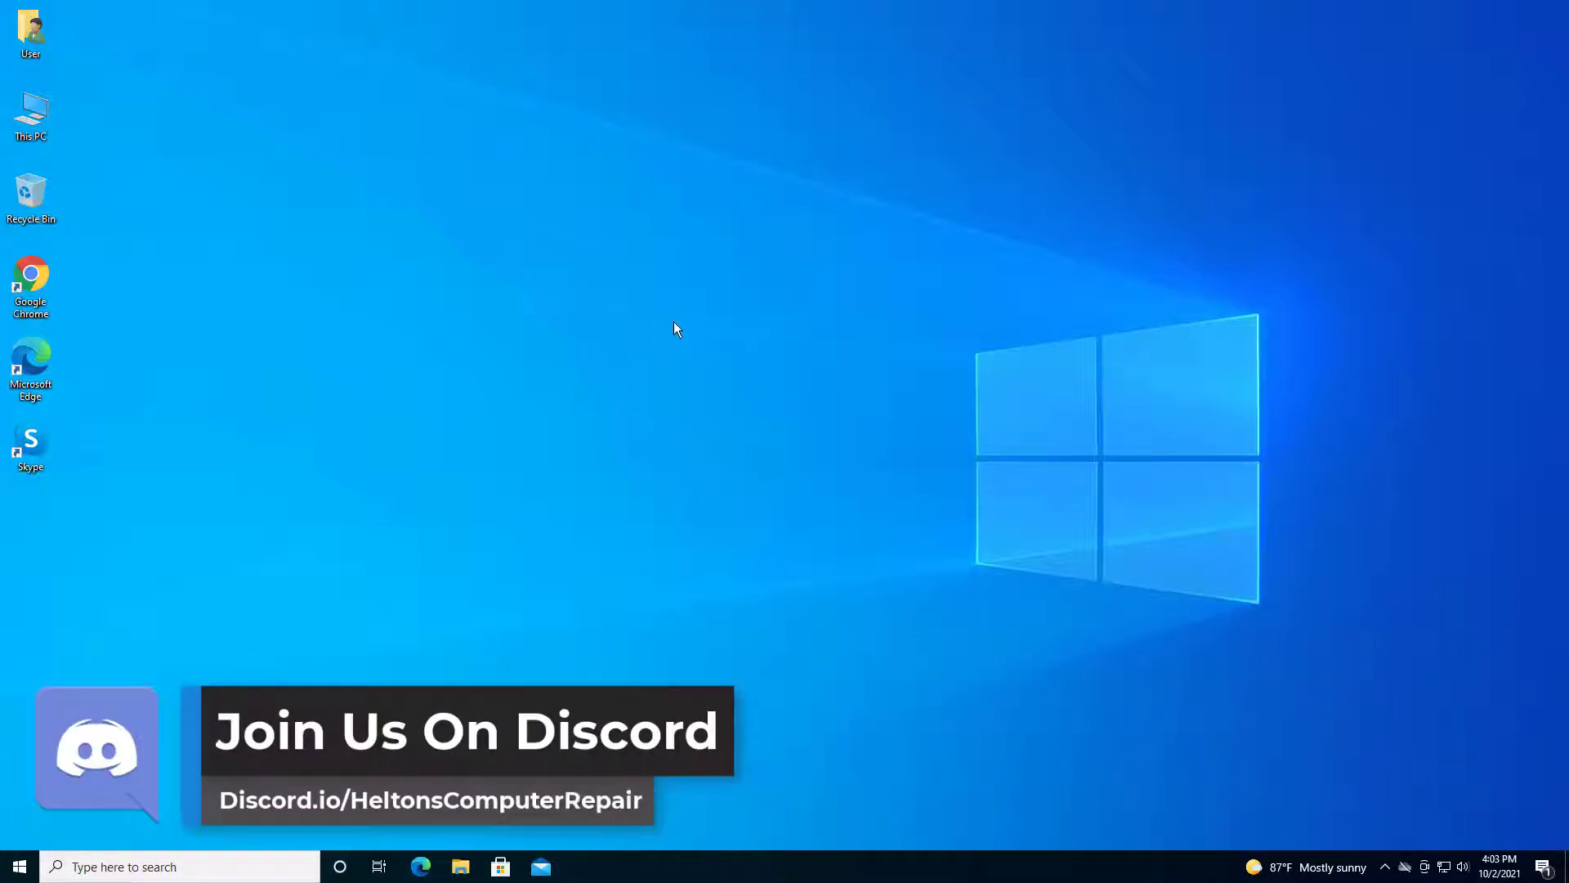
mouse_move(669, 394)
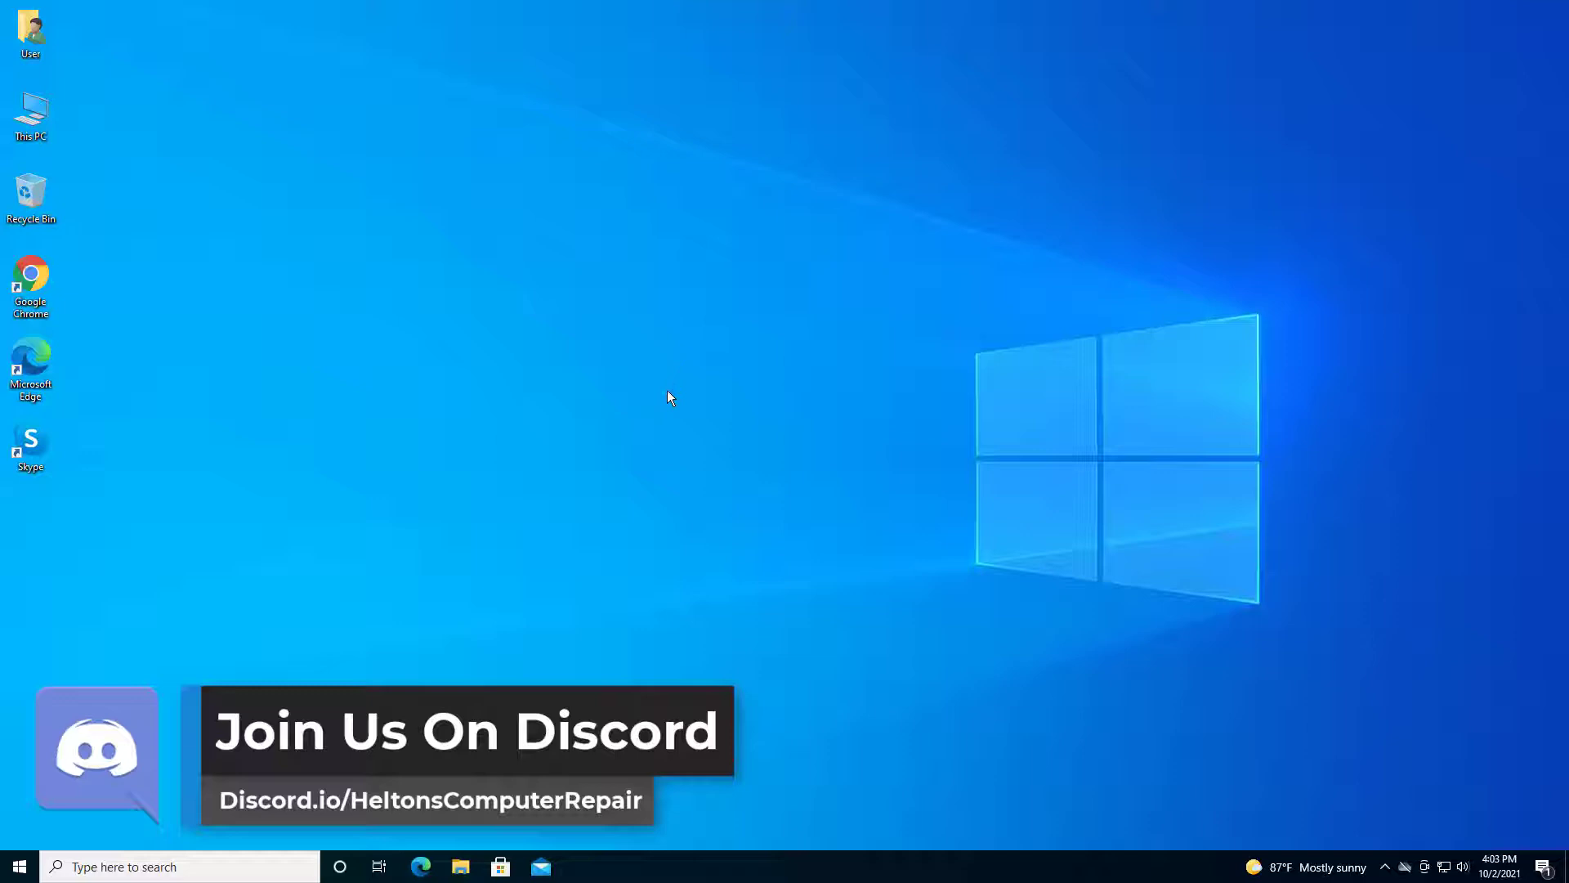
mouse_move(667, 385)
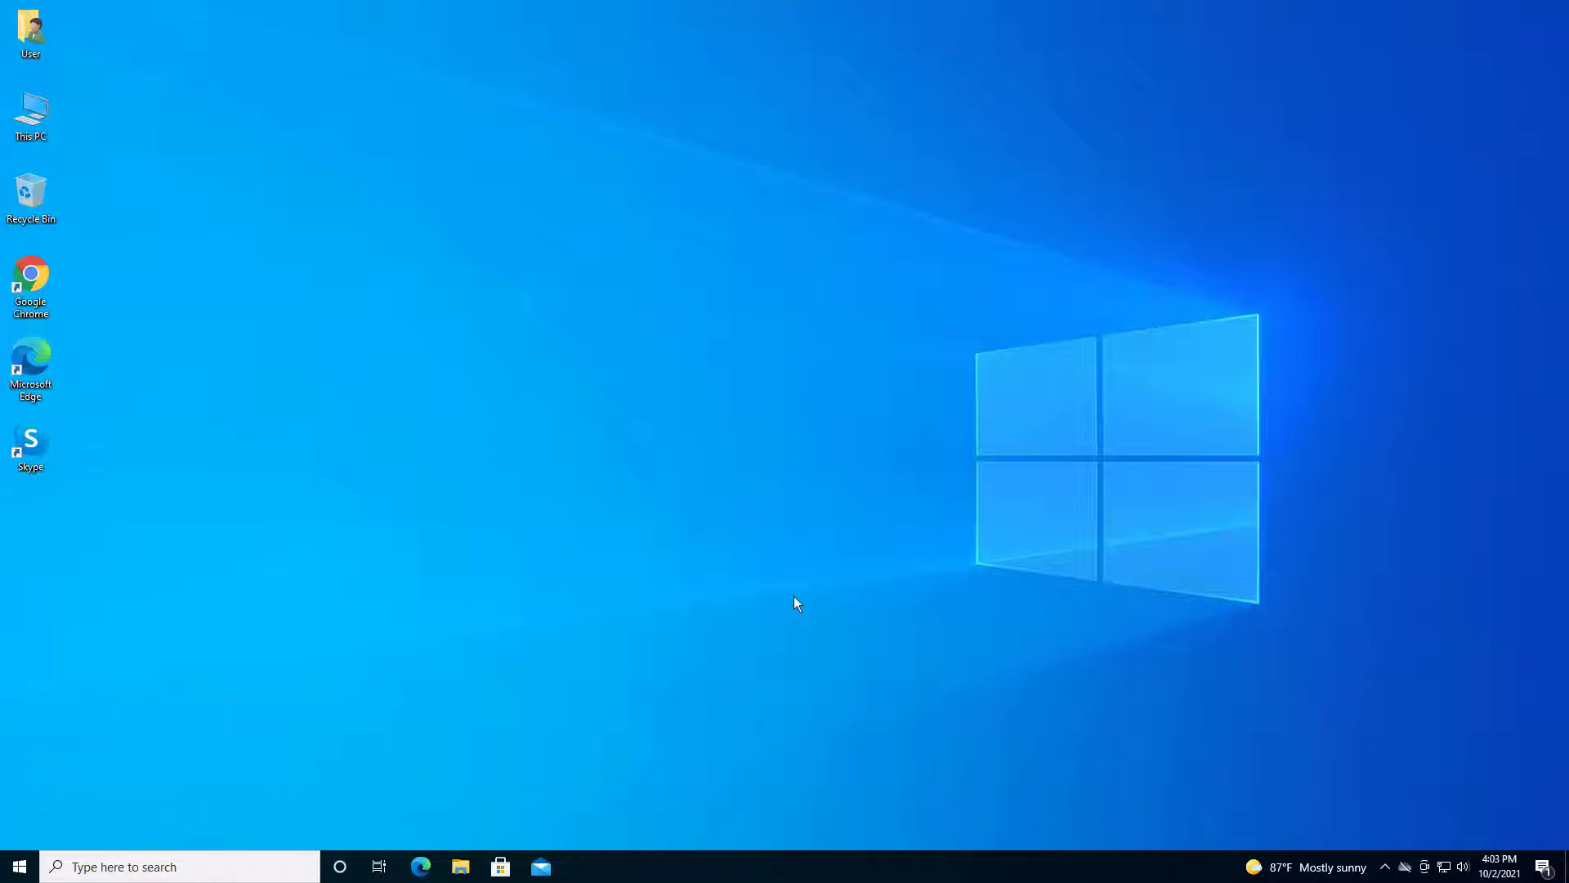
mouse_move(831, 580)
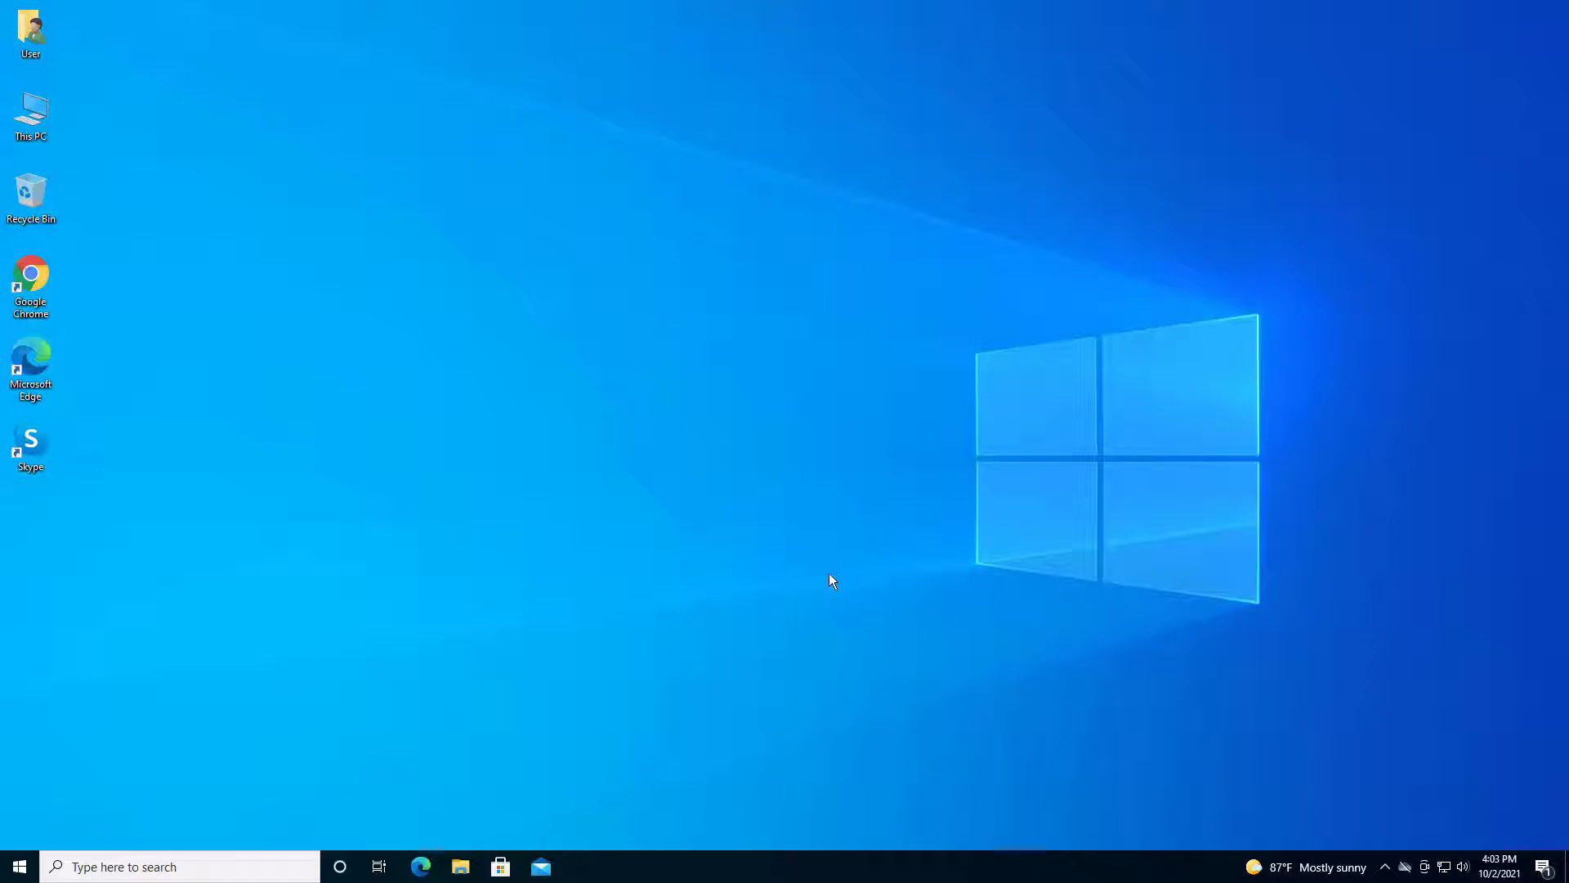
mouse_move(828, 581)
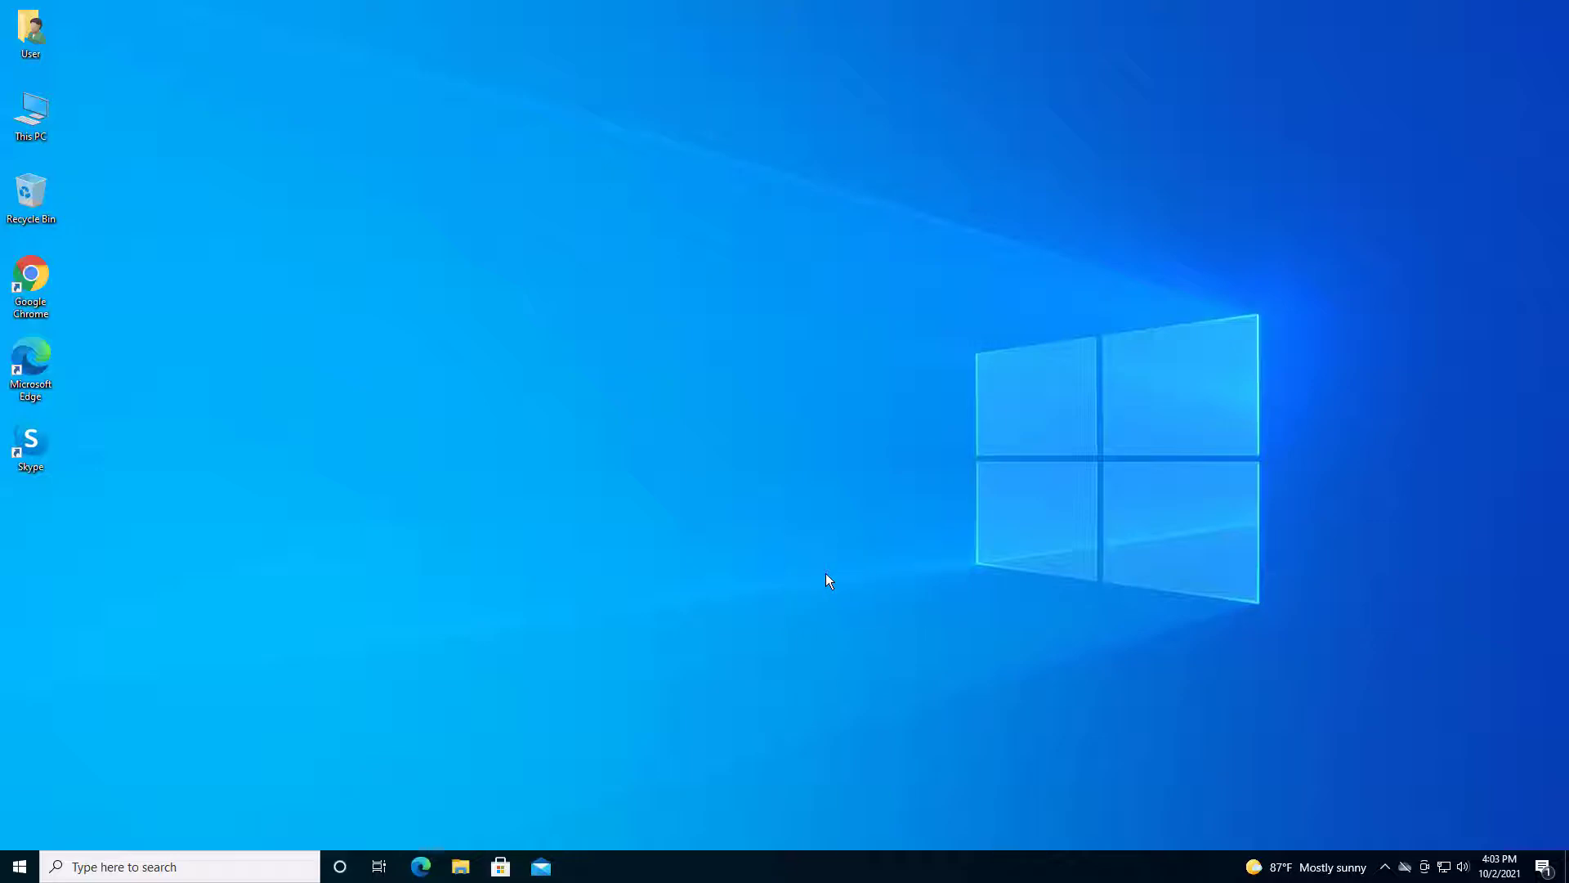
mouse_move(811, 505)
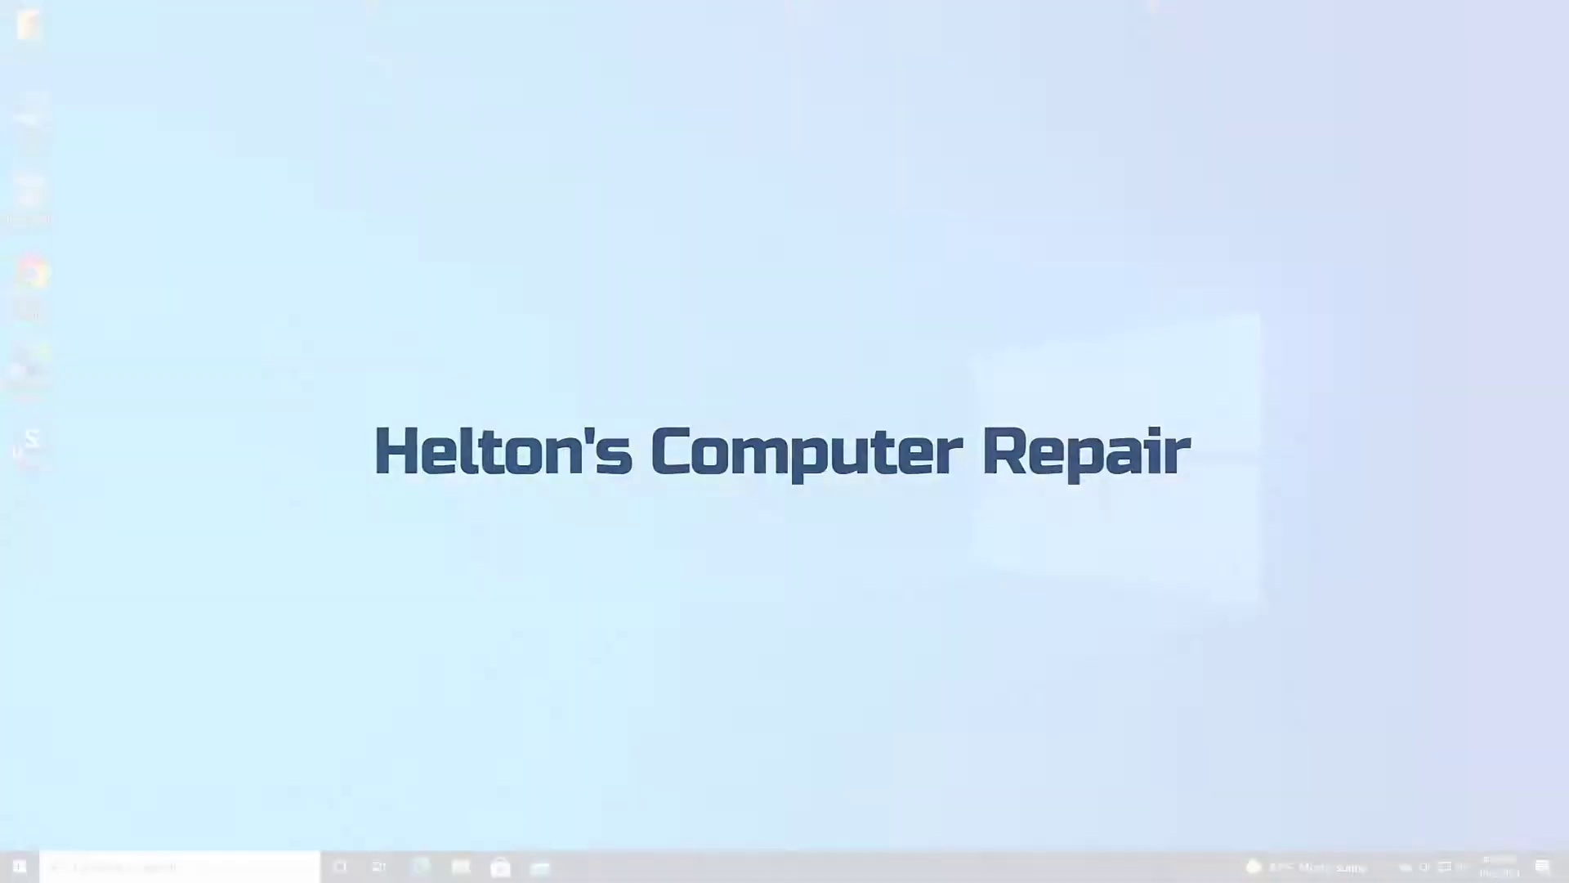
left_click(15, 868)
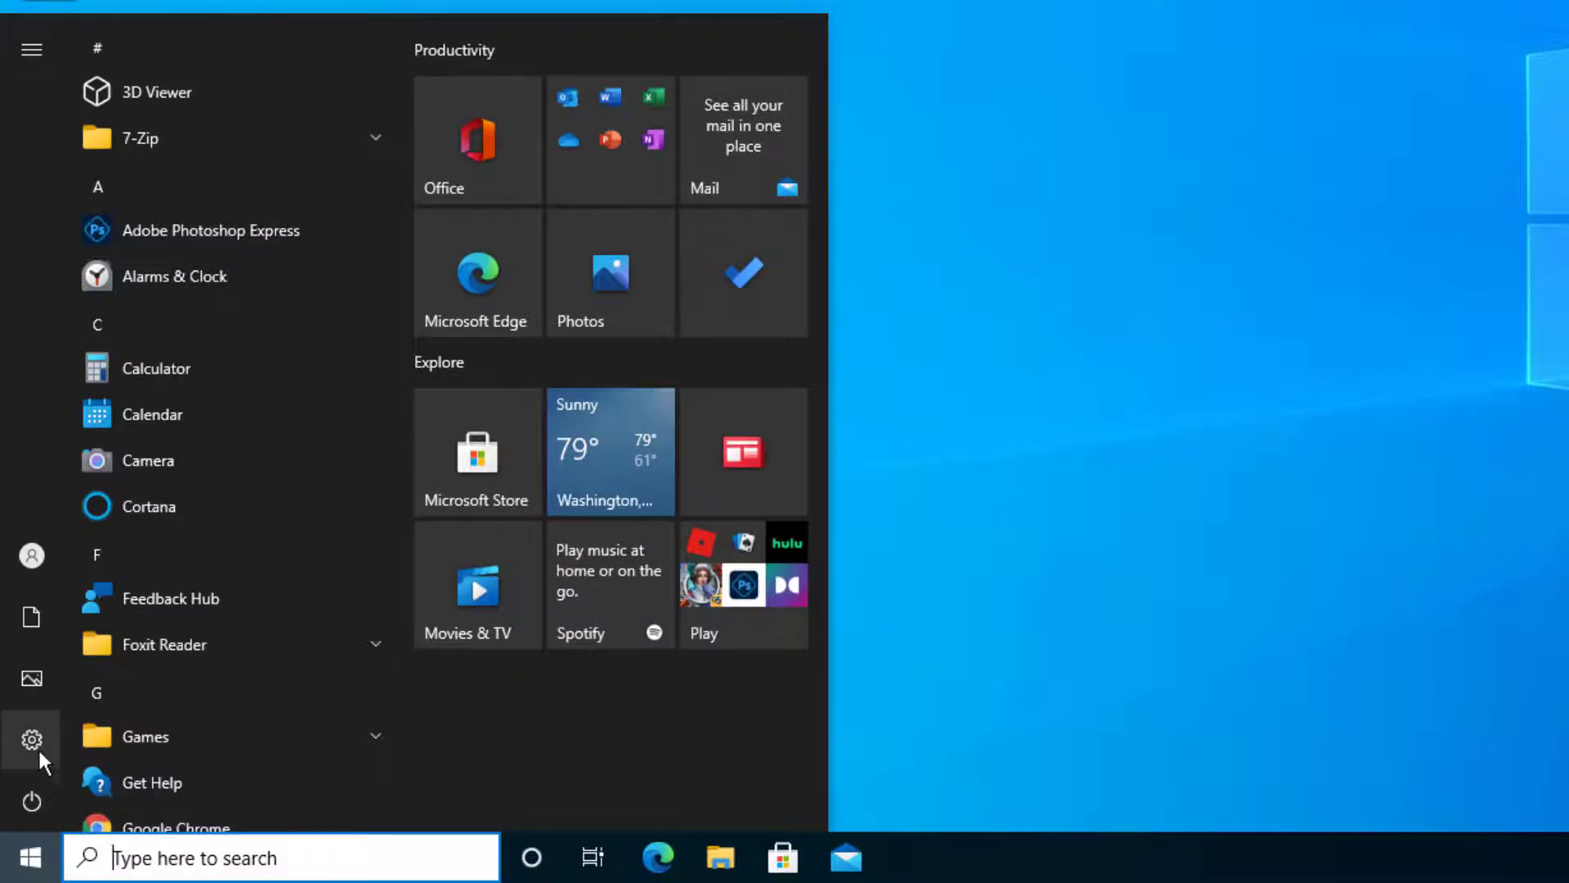
left_click(31, 740)
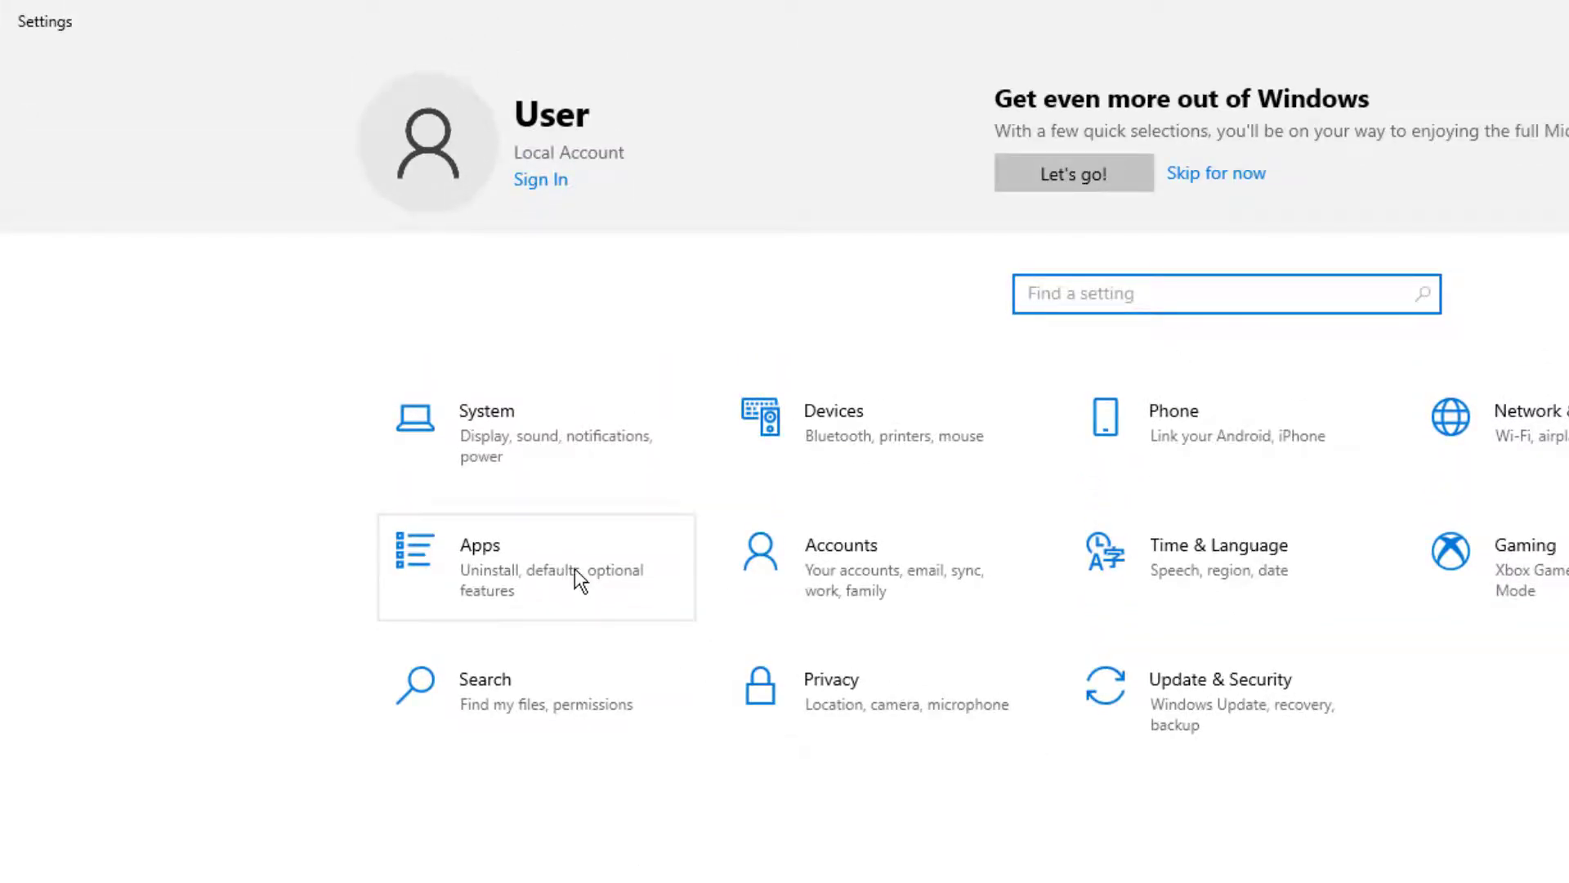
Step: Confirm uninstalling Skype 8.75 in Apps & features, then minimize Settings to the desktop
left_click(513, 567)
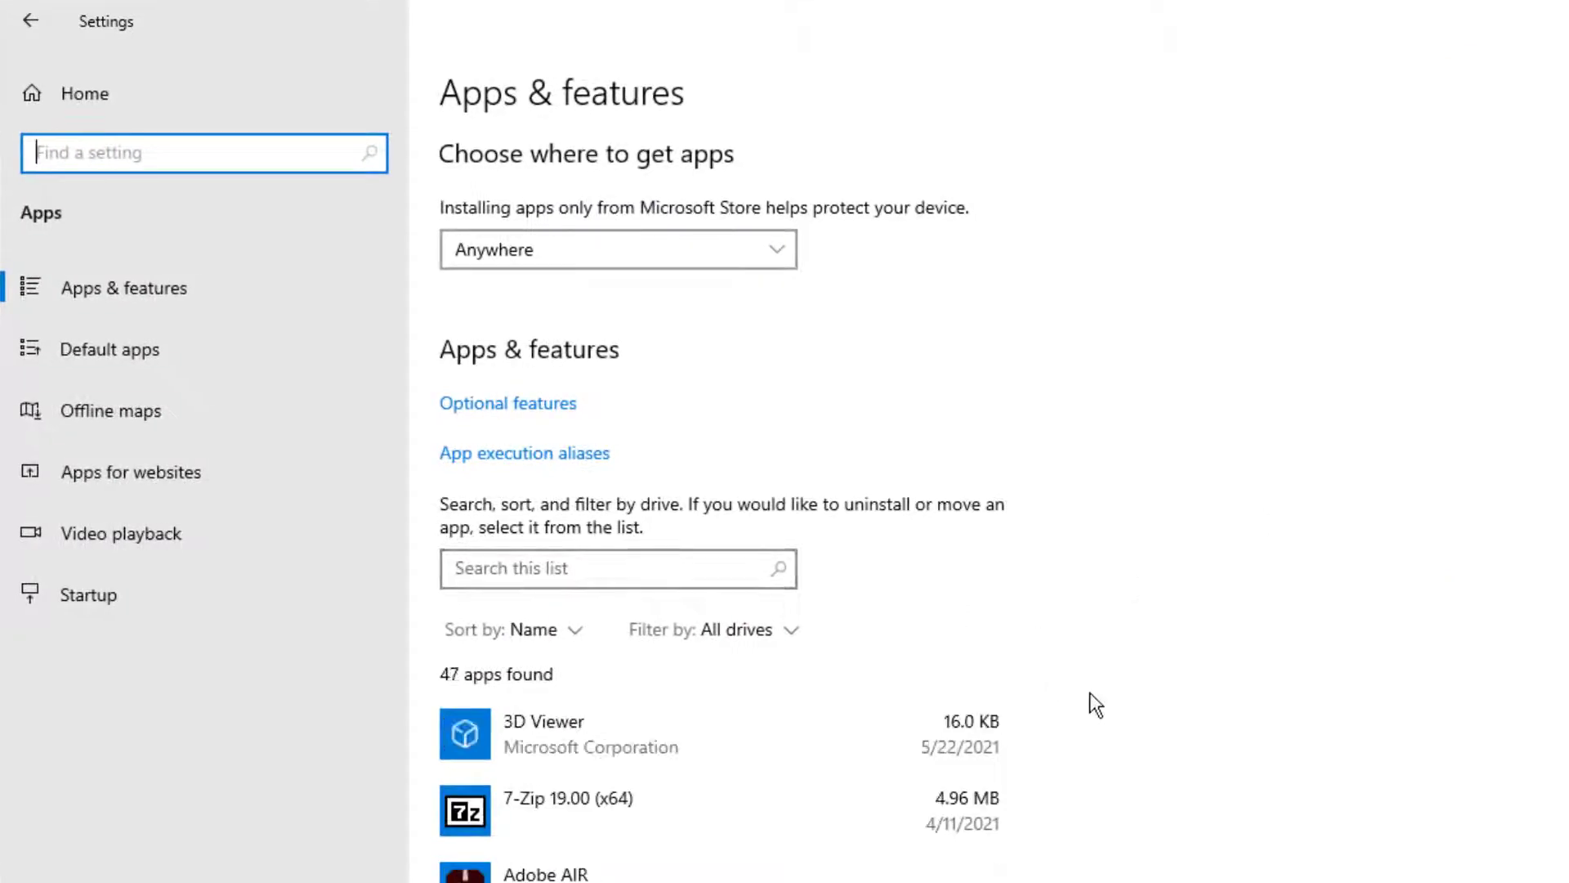
scroll("down", 3)
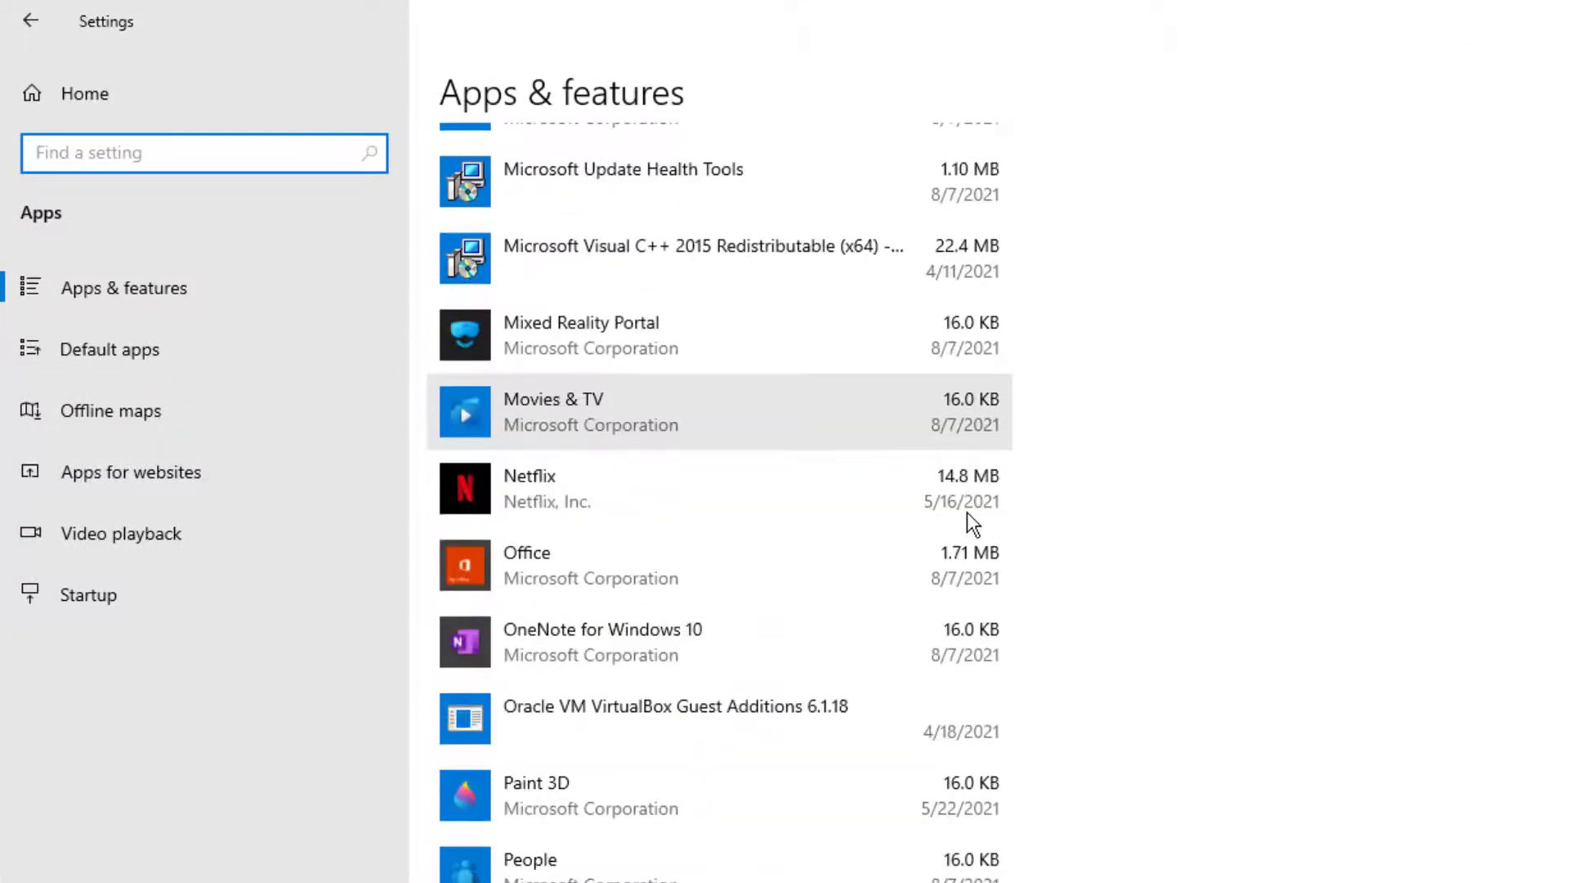
scroll("down", 3)
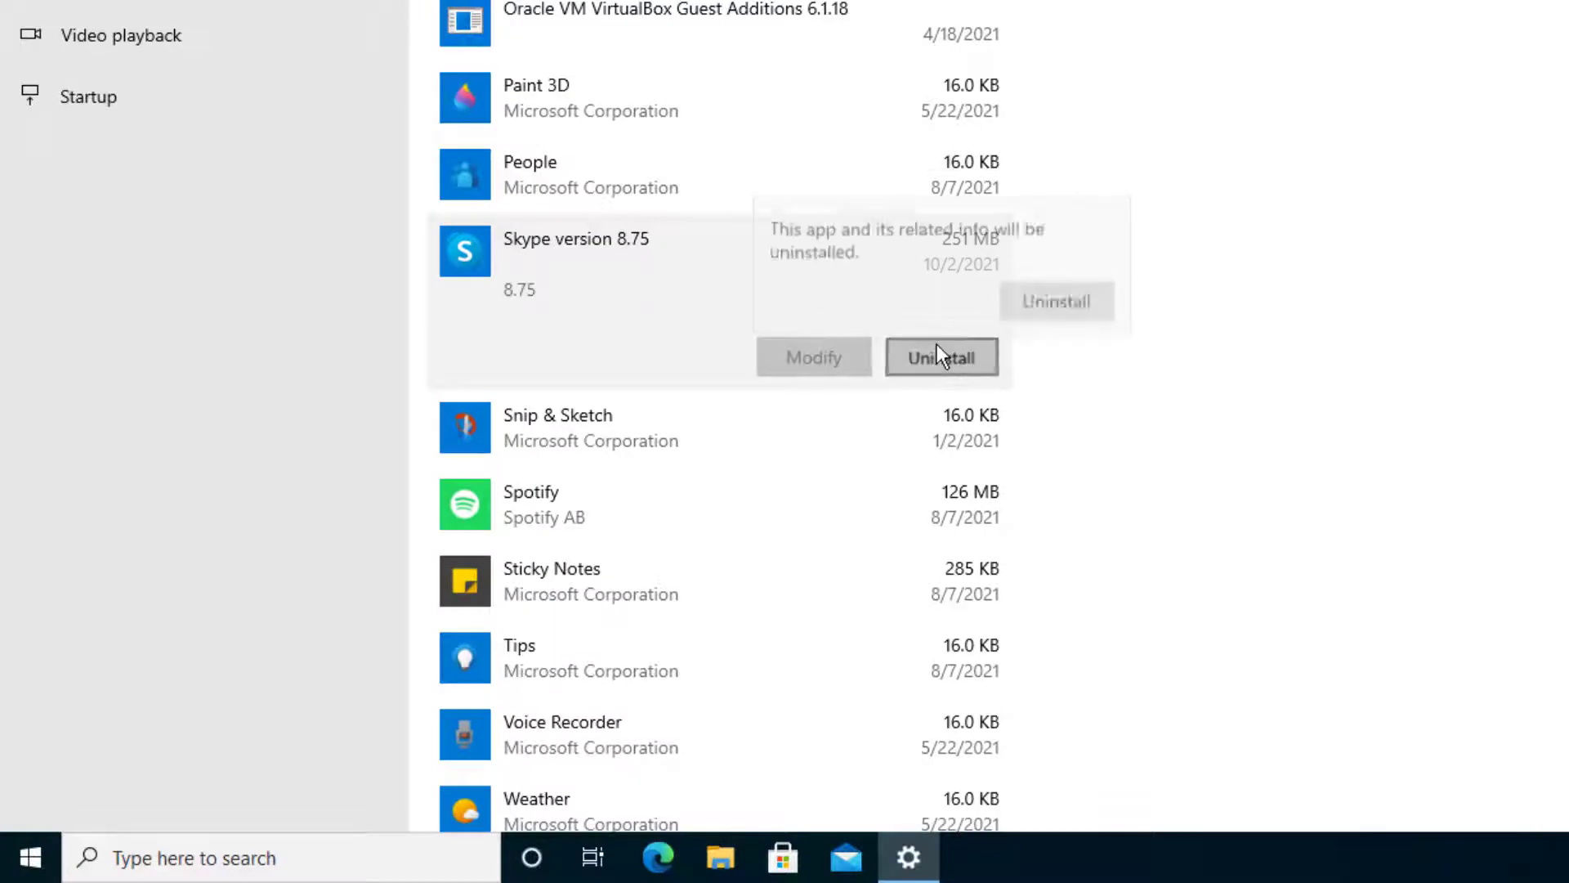
left_click(942, 355)
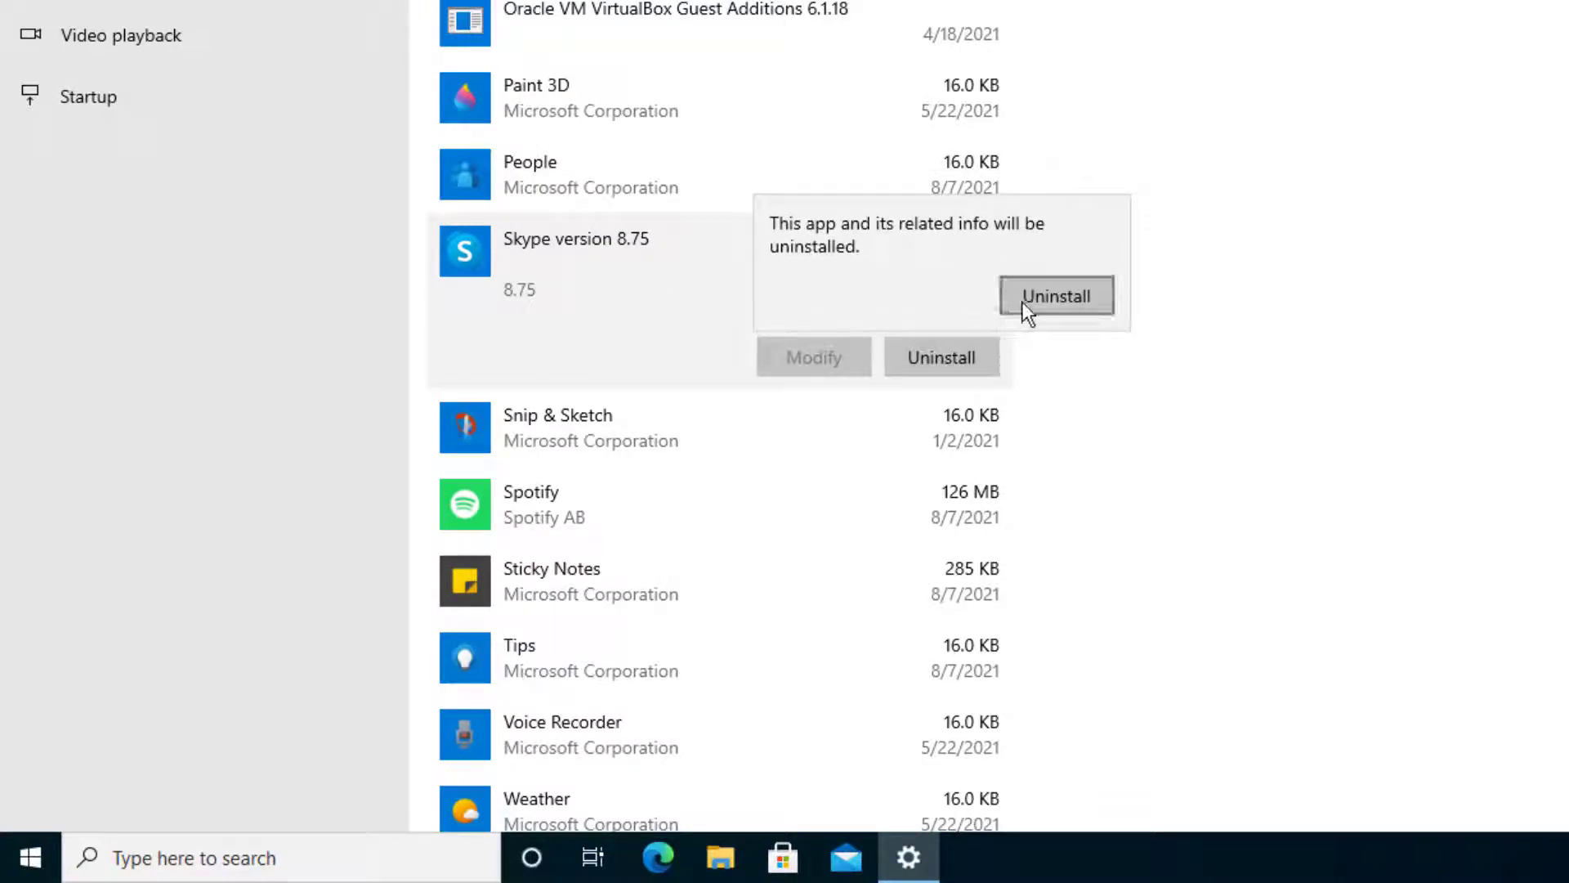
left_click(1057, 295)
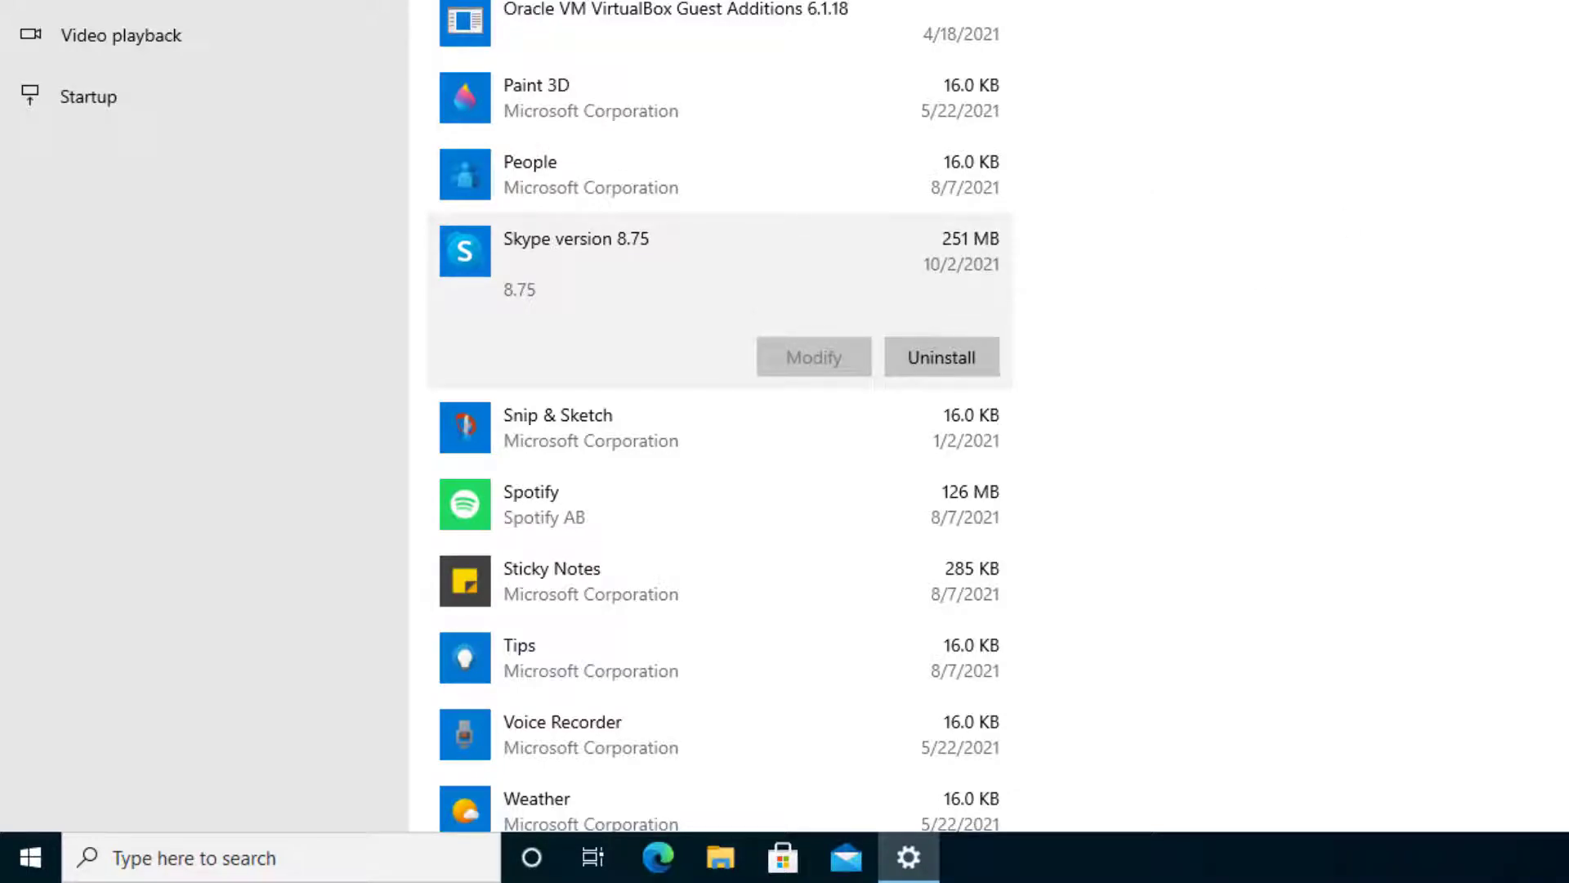
mouse_move(854, 688)
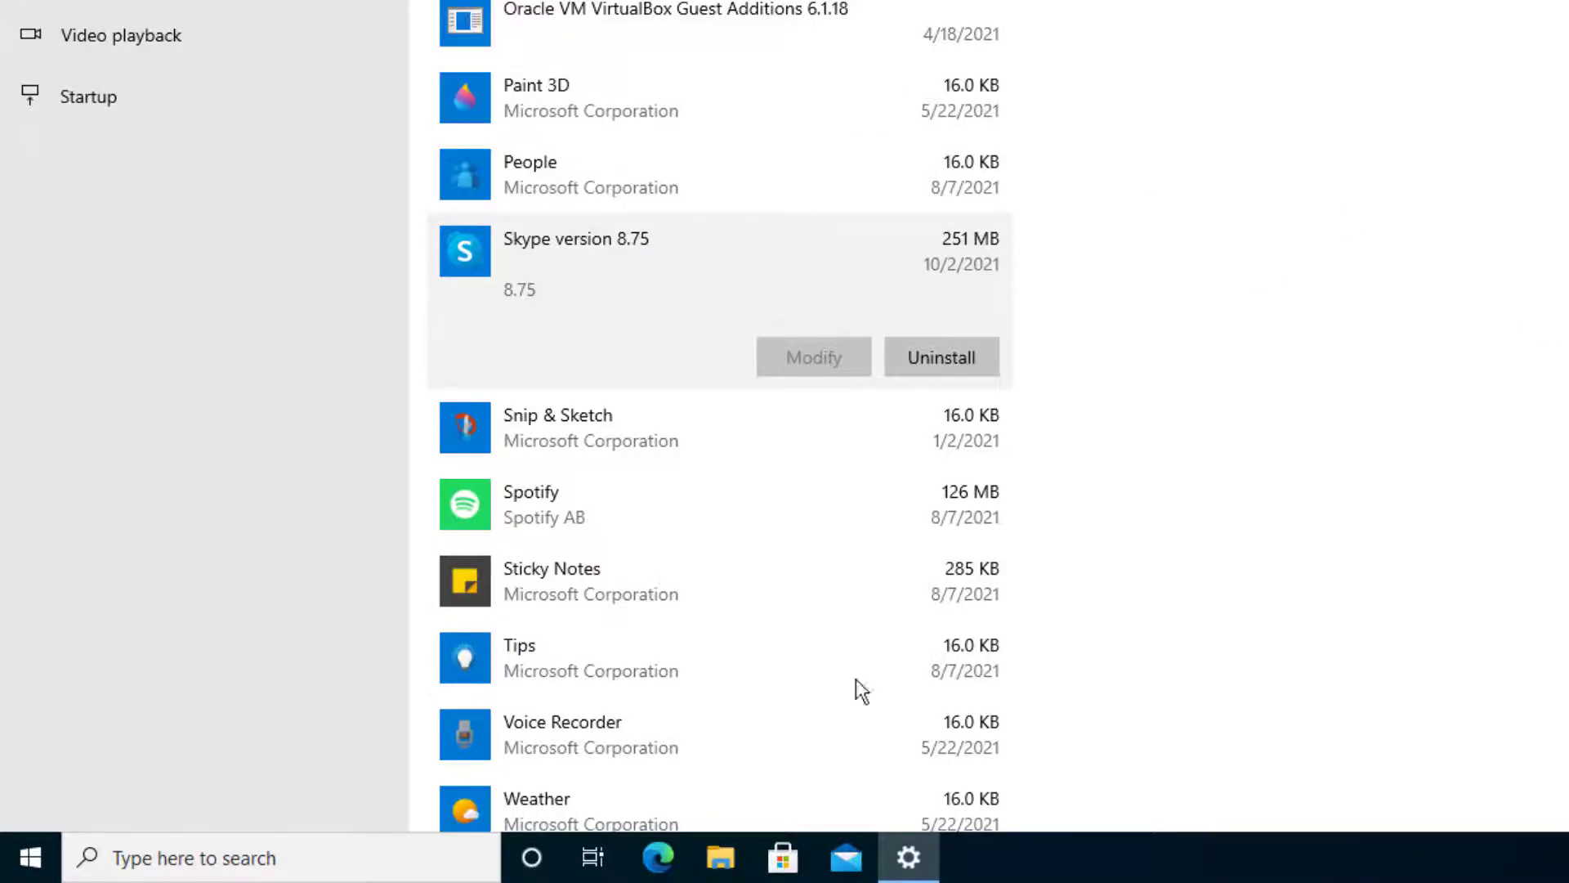
left_click(28, 853)
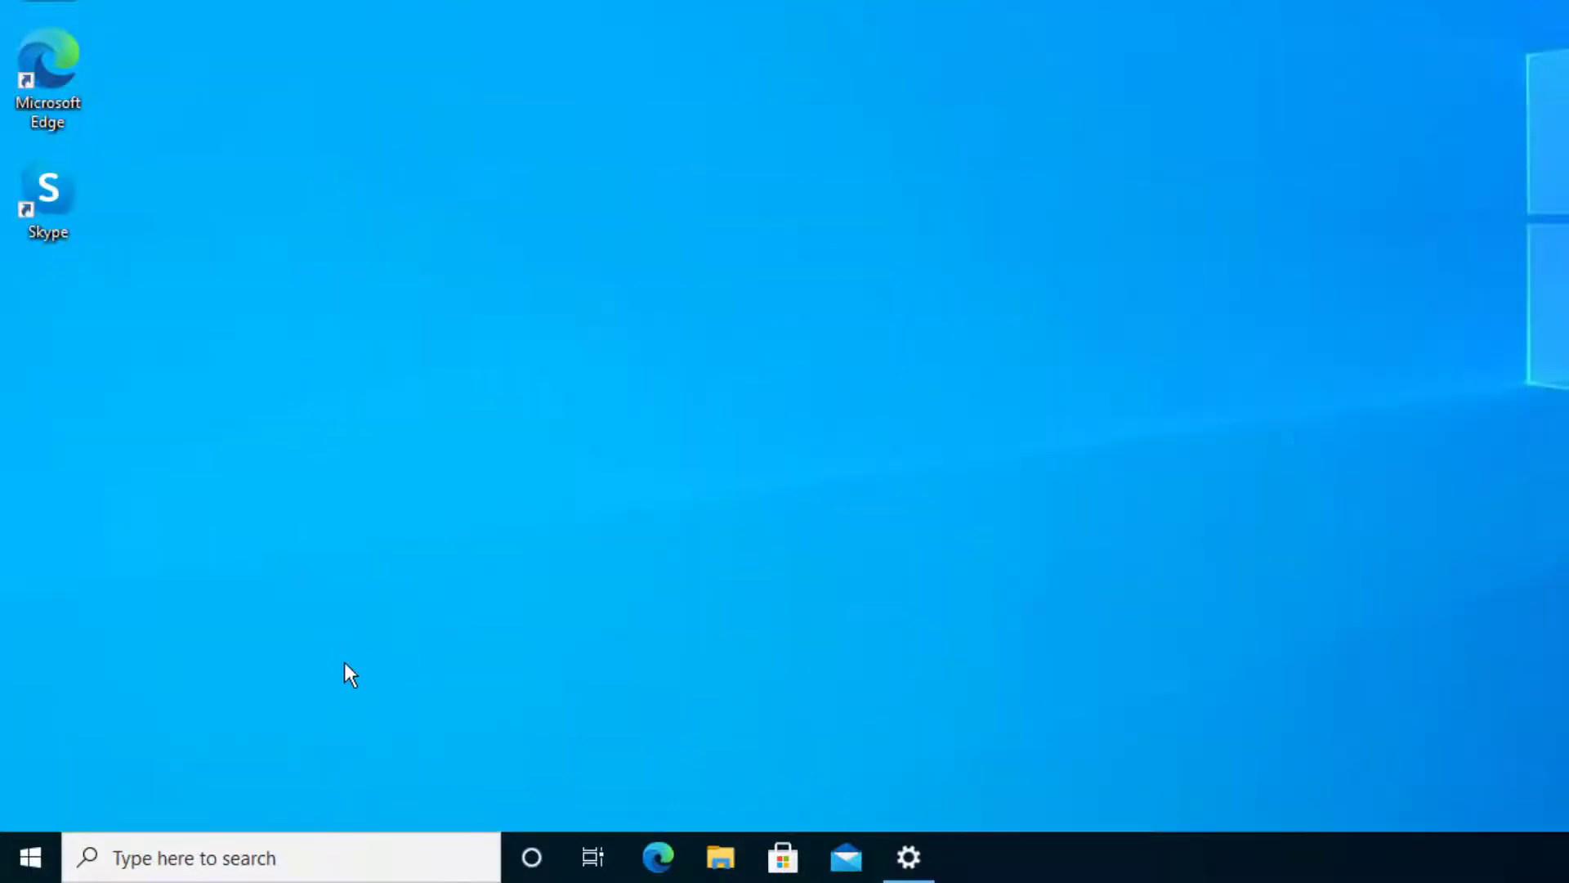
Step: Search 'control' from the Start menu and open Control Panel
left_click(30, 854)
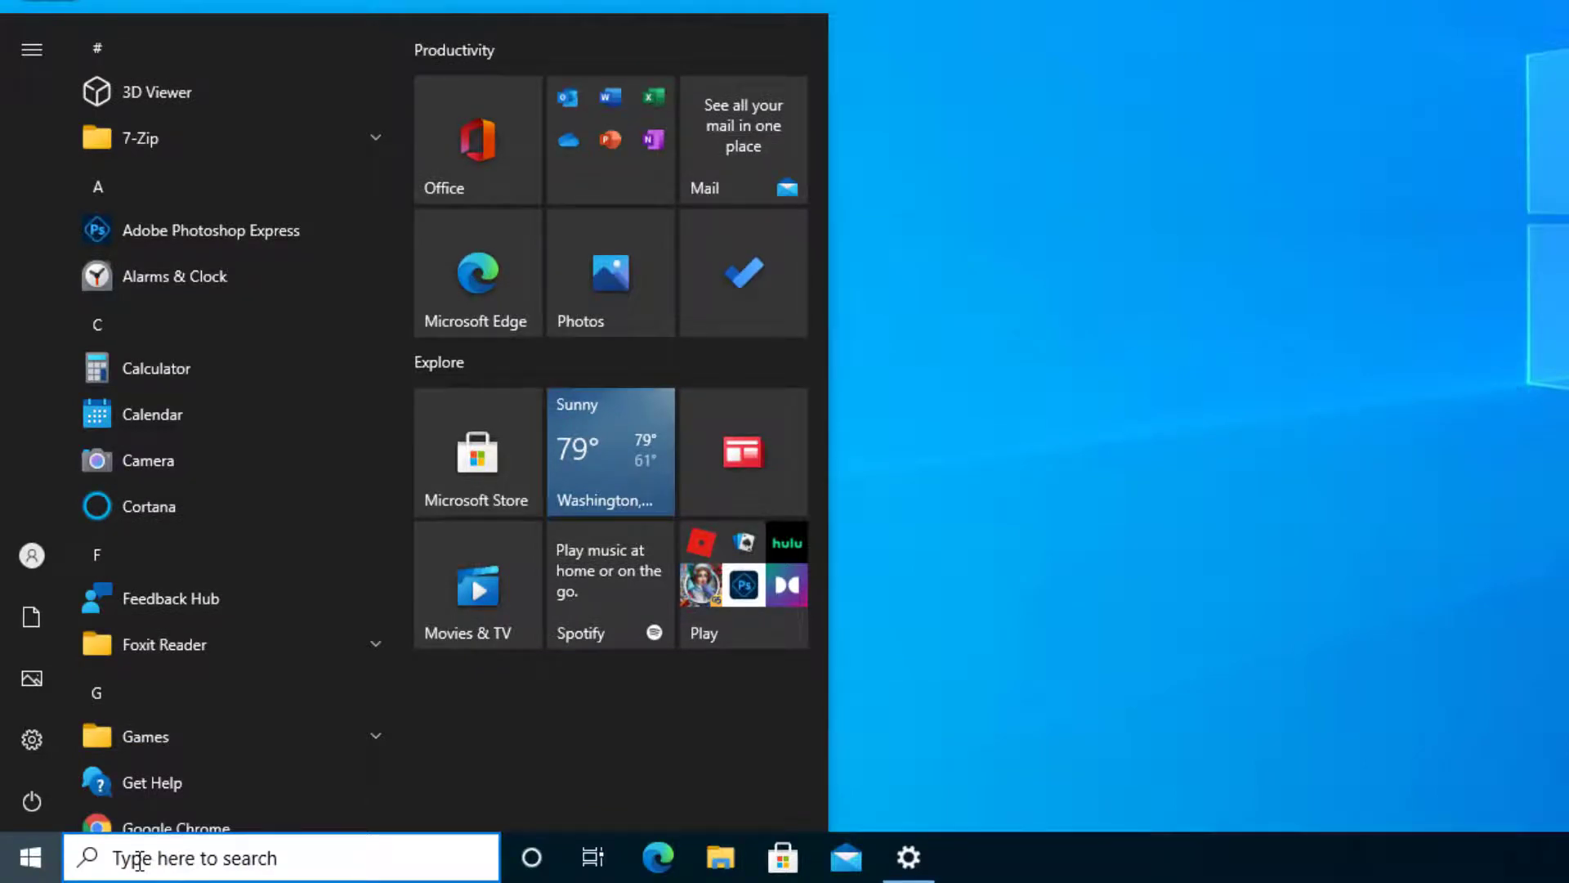
type("control")
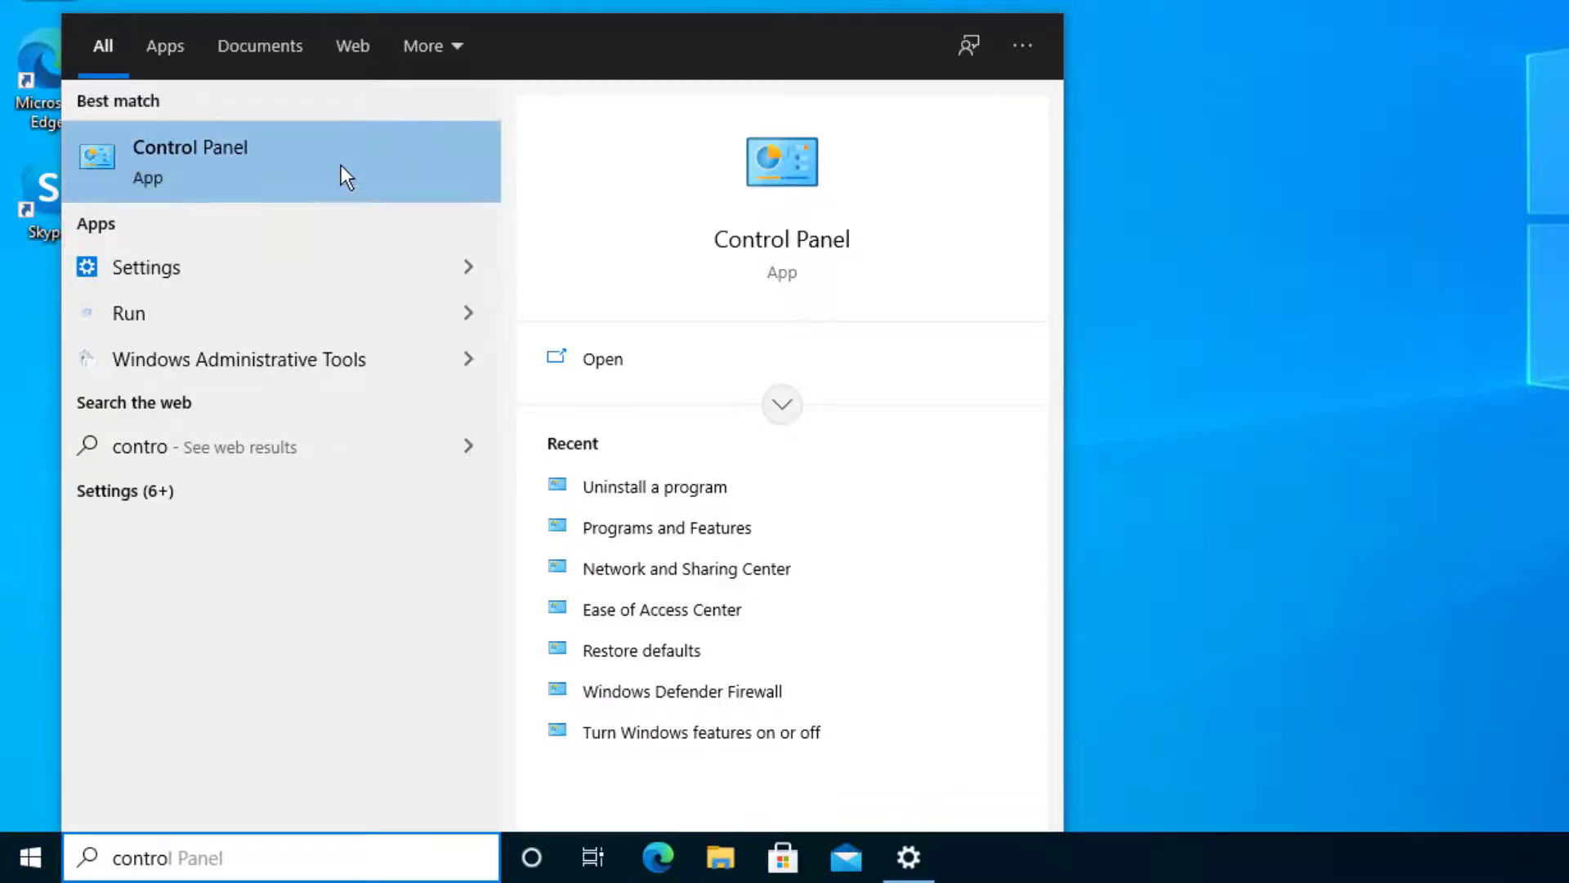
left_click(190, 160)
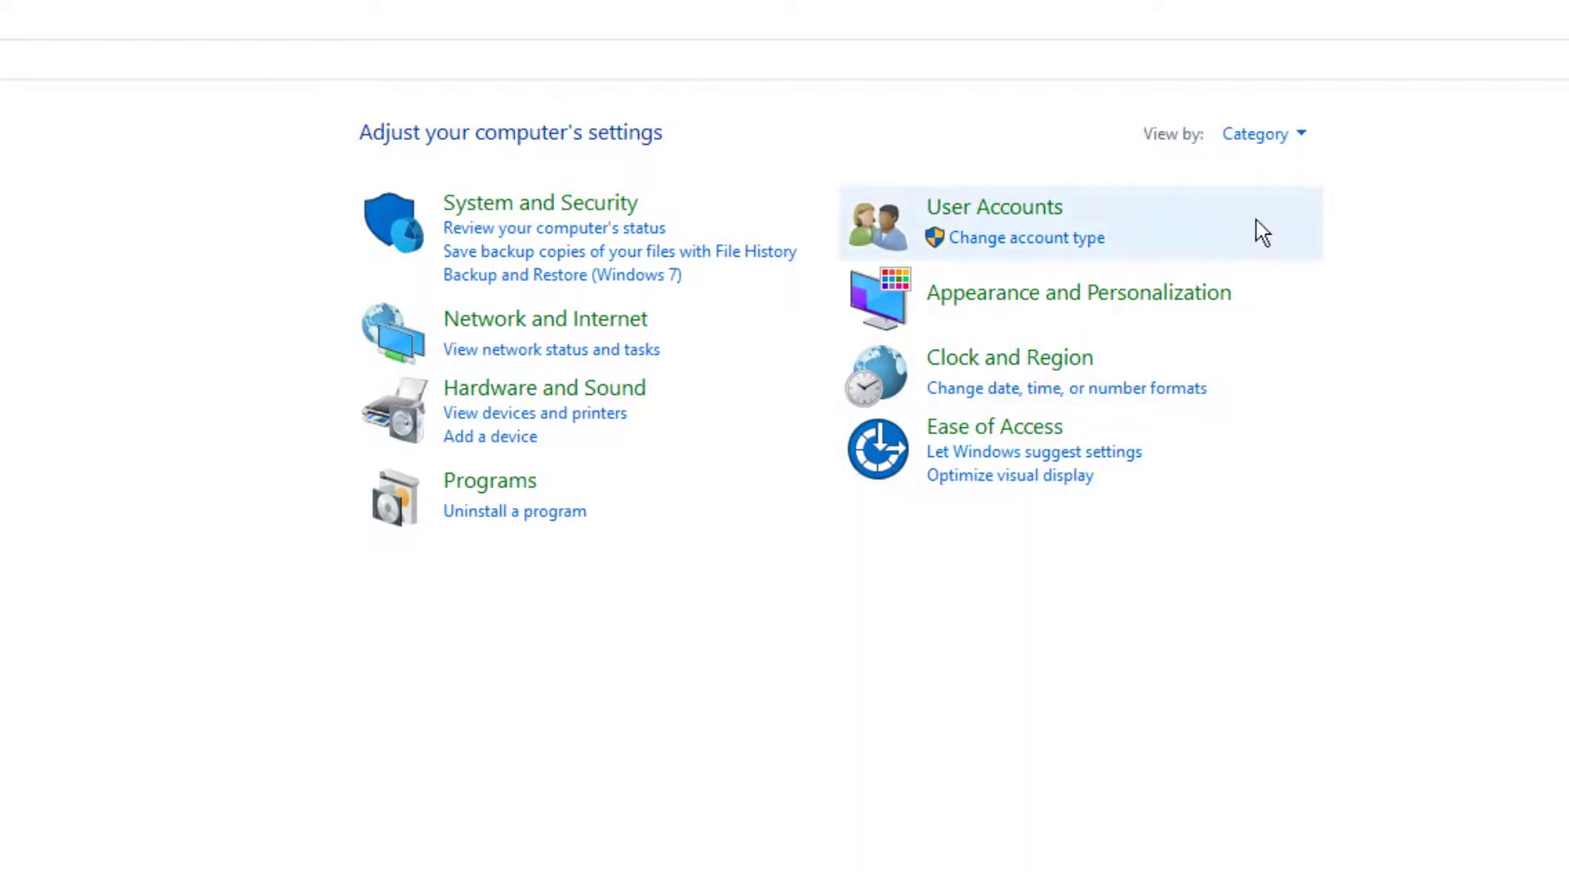
Step: Keep Control Panel in Category view and open 'Uninstall a program' under Programs
left_click(1263, 133)
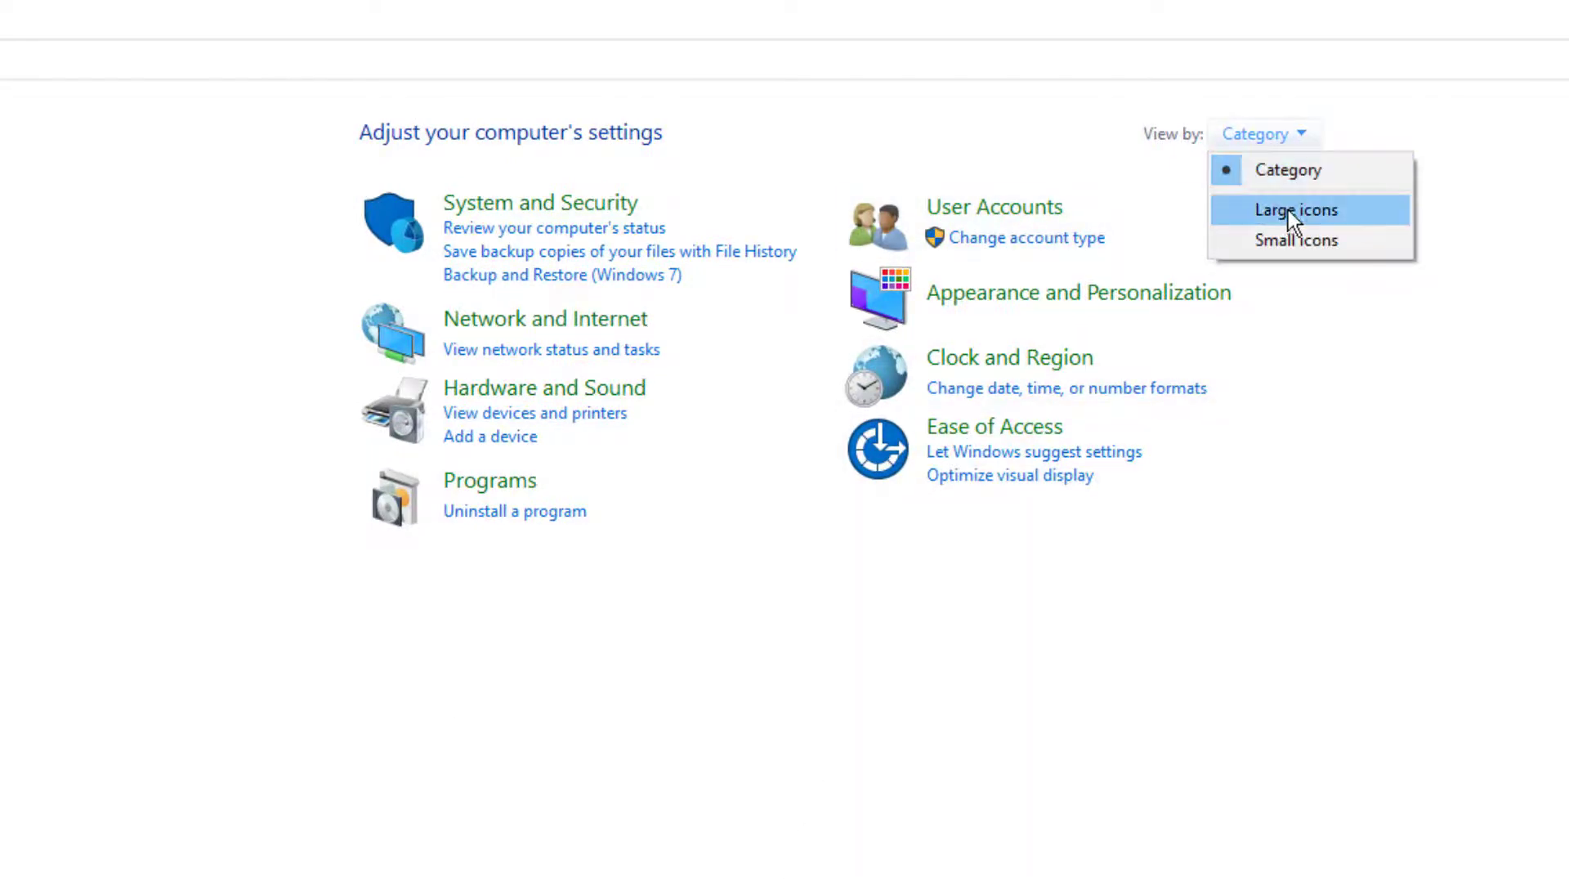
left_click(1296, 210)
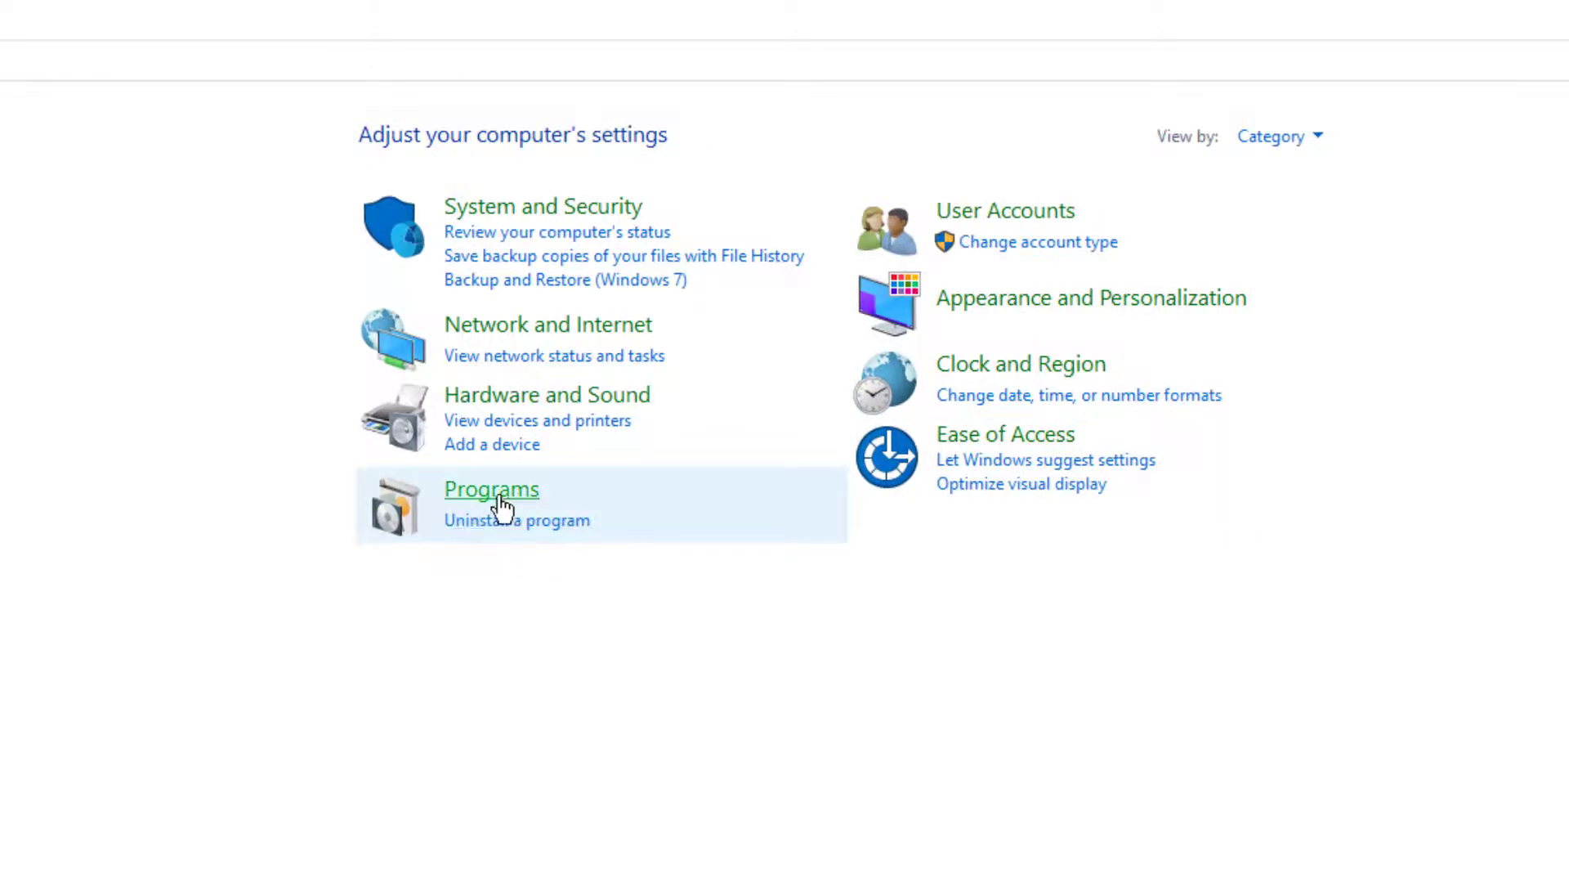
left_click(492, 489)
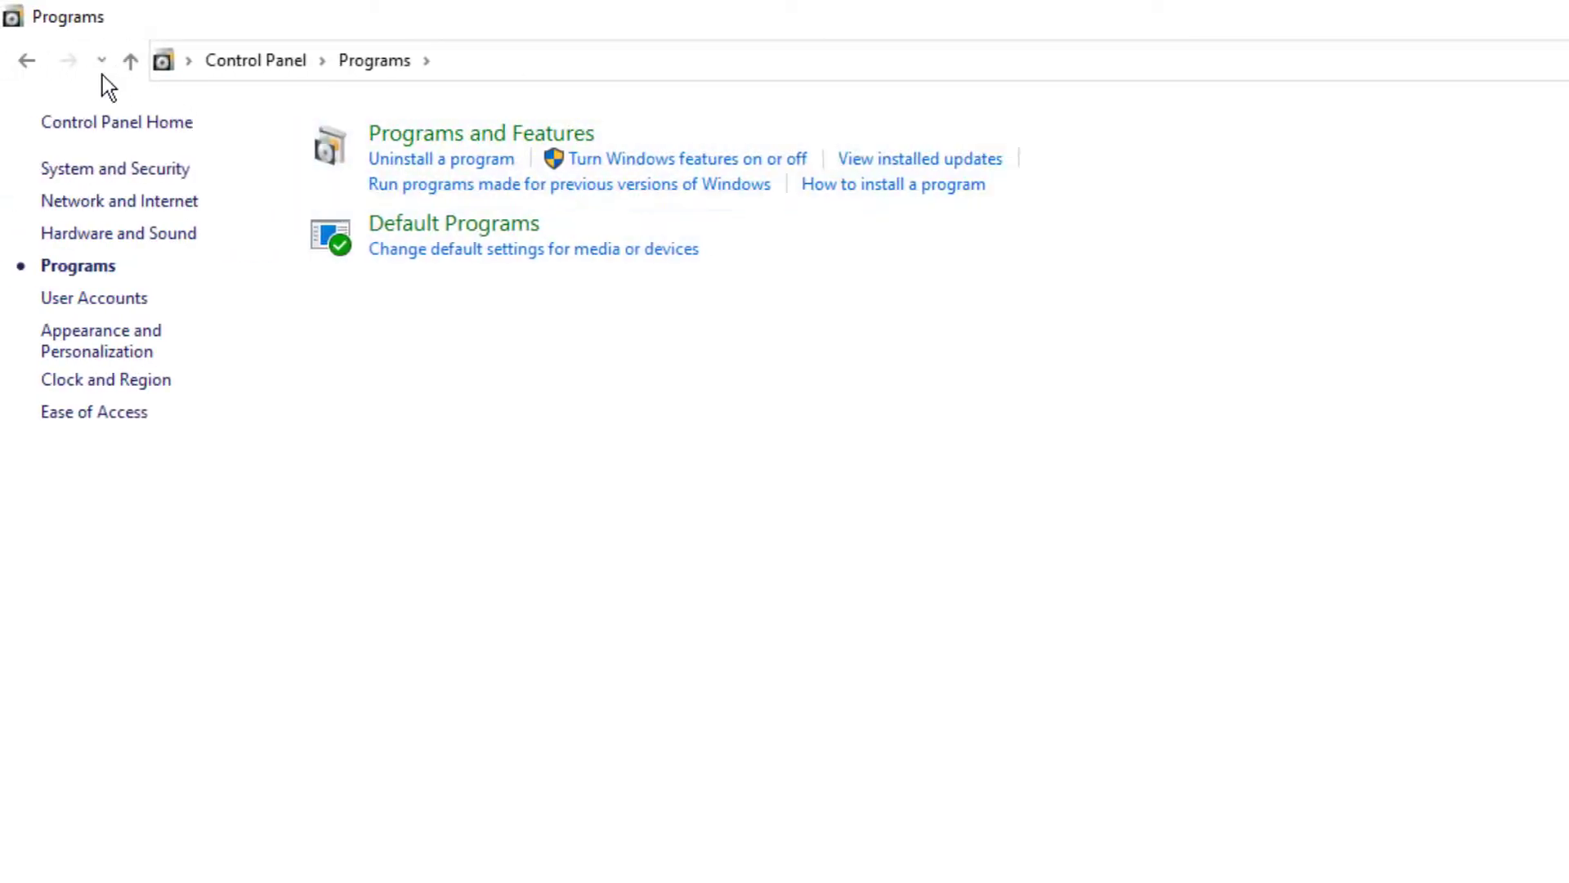
left_click(26, 60)
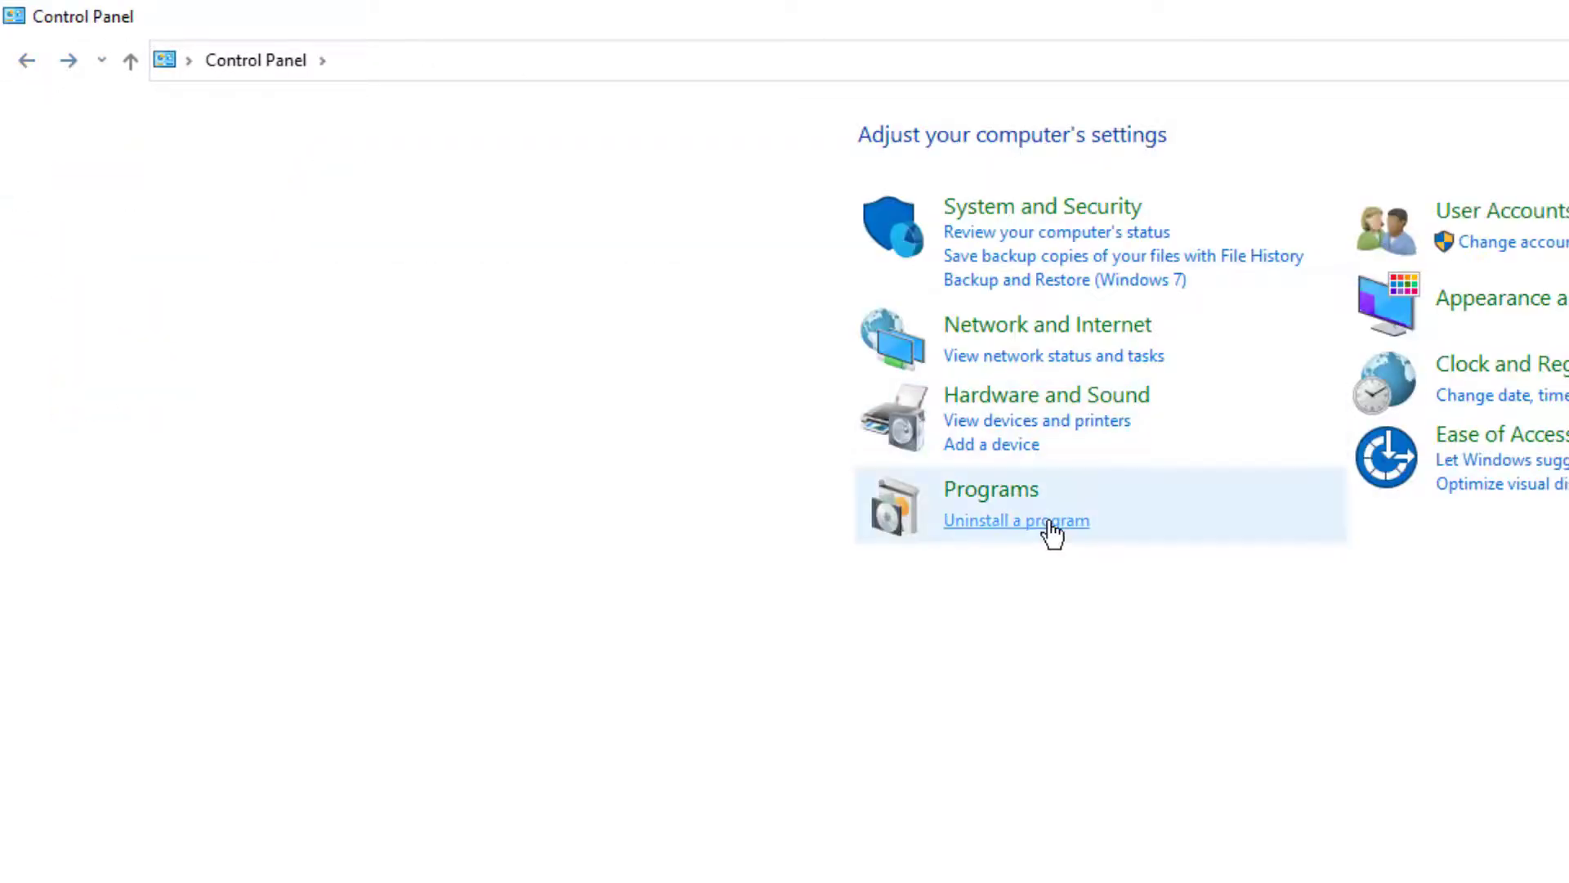
left_click(1015, 521)
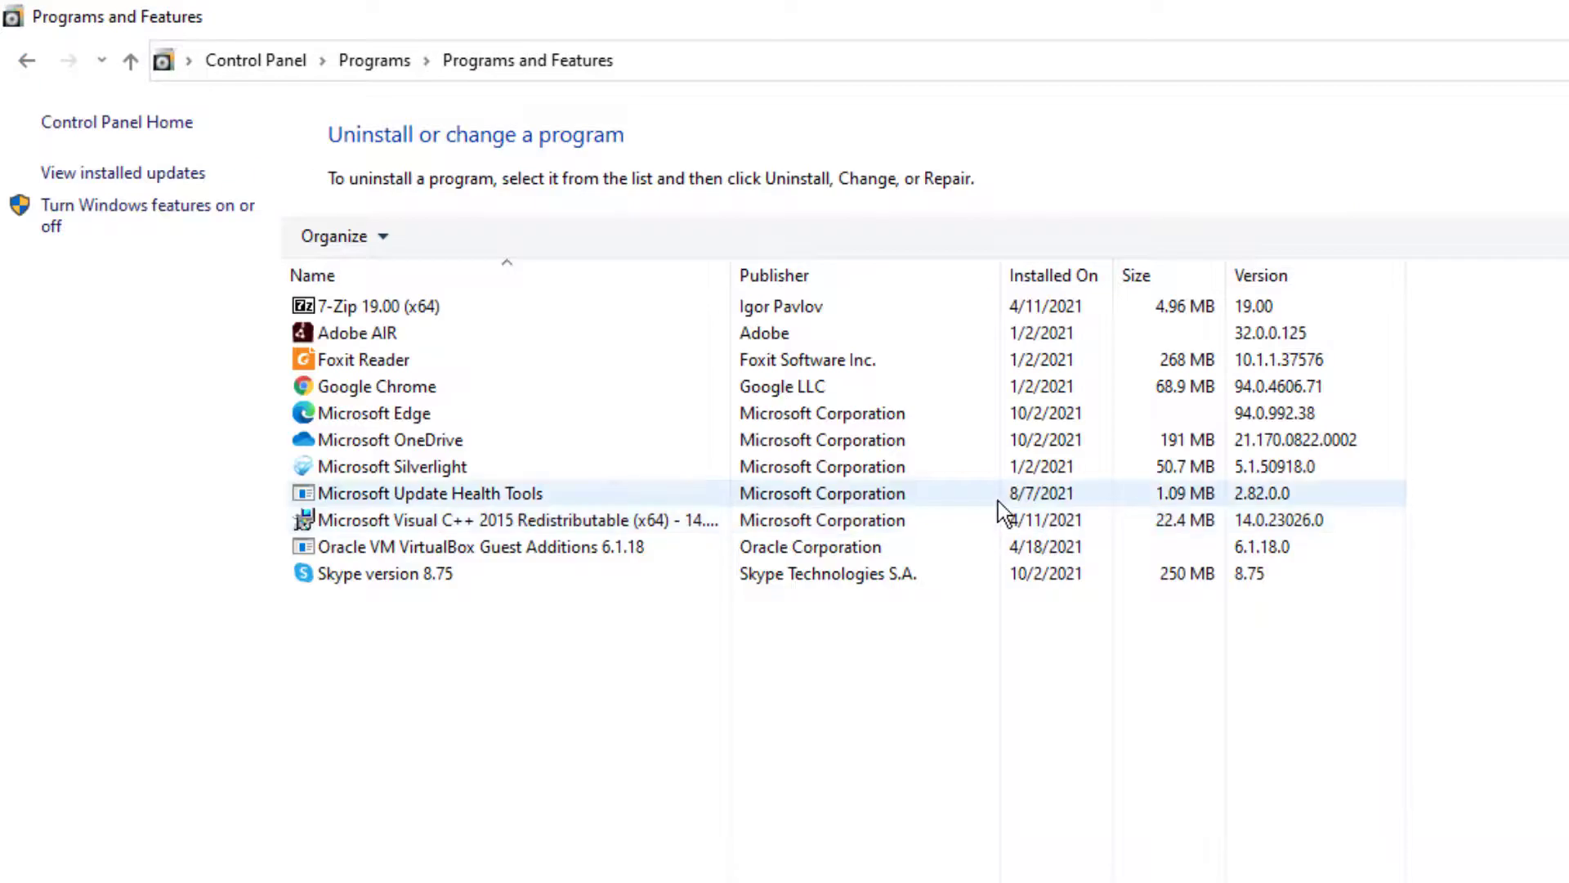
Step: Select Skype version 8.75 in the program list and start its uninstall
left_click(380, 306)
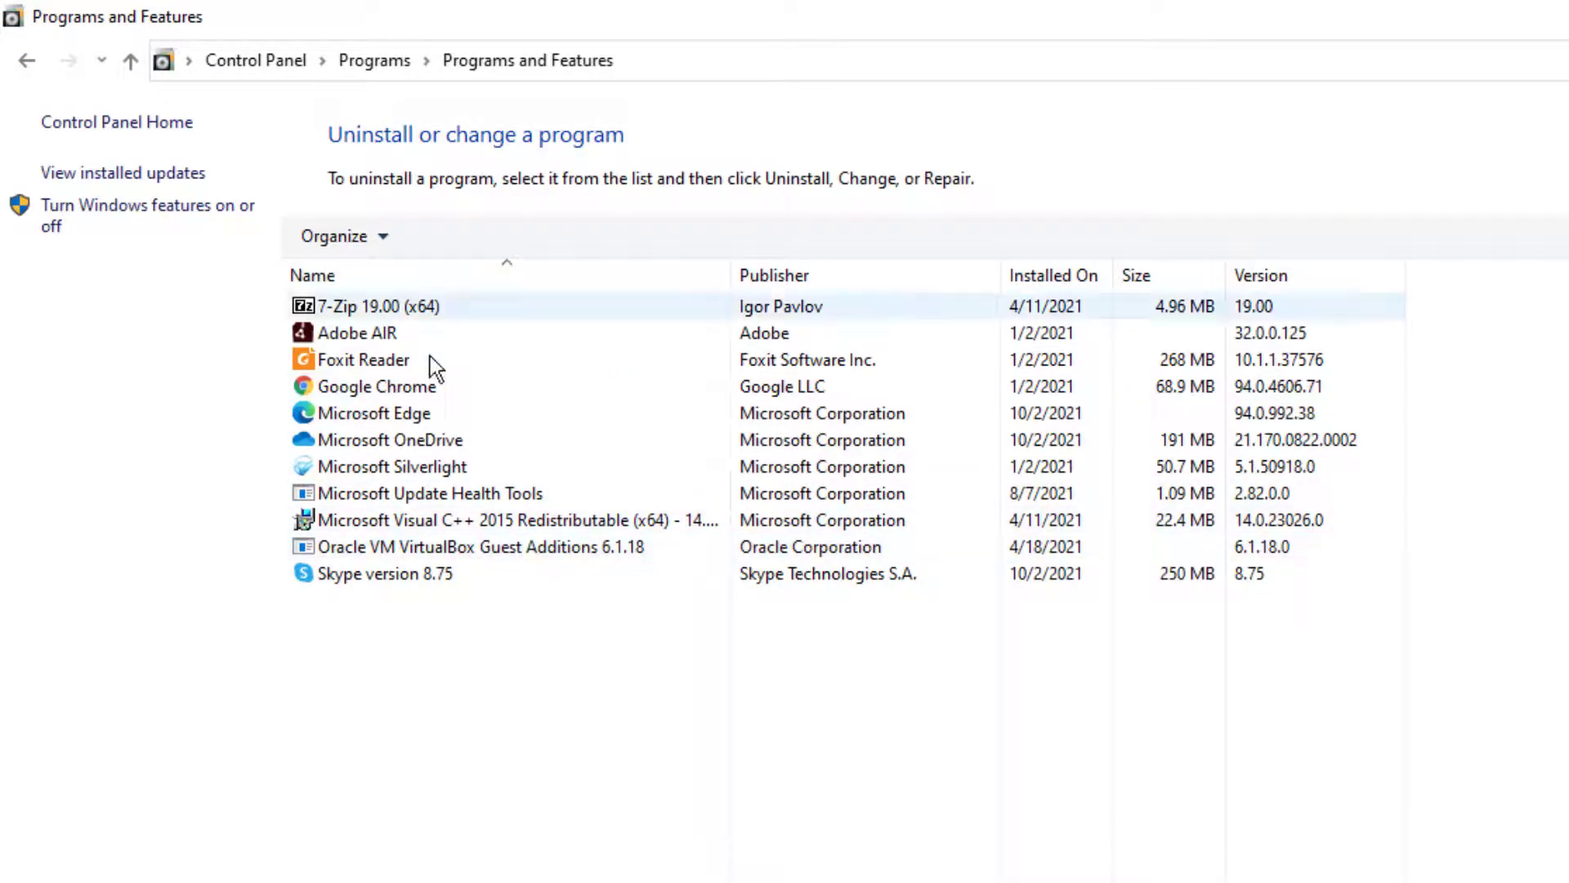
left_click(385, 573)
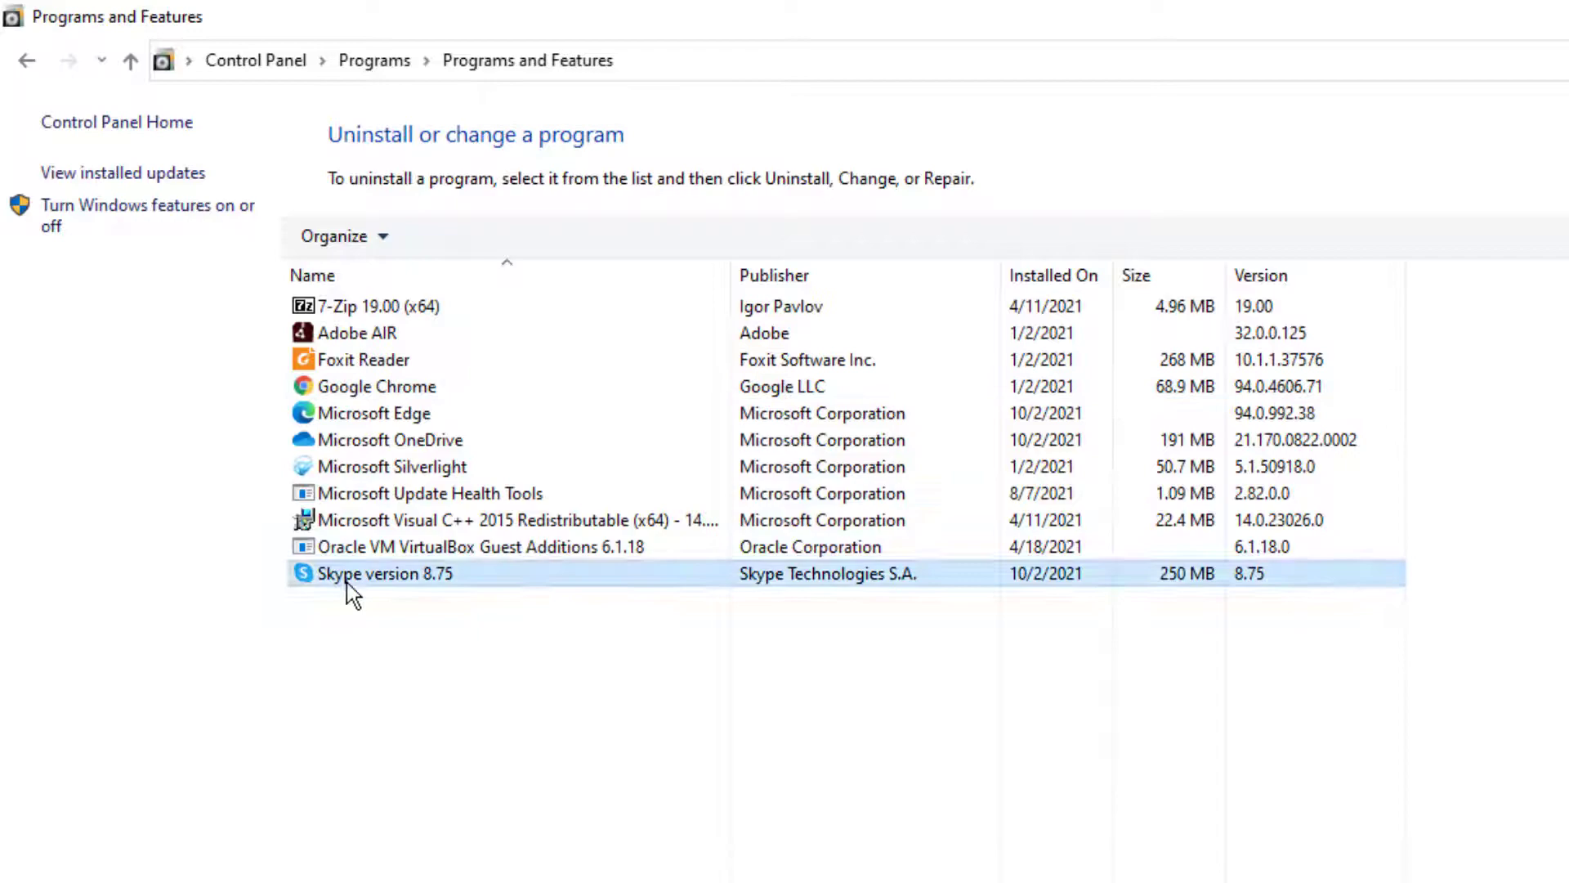
mouse_move(429, 236)
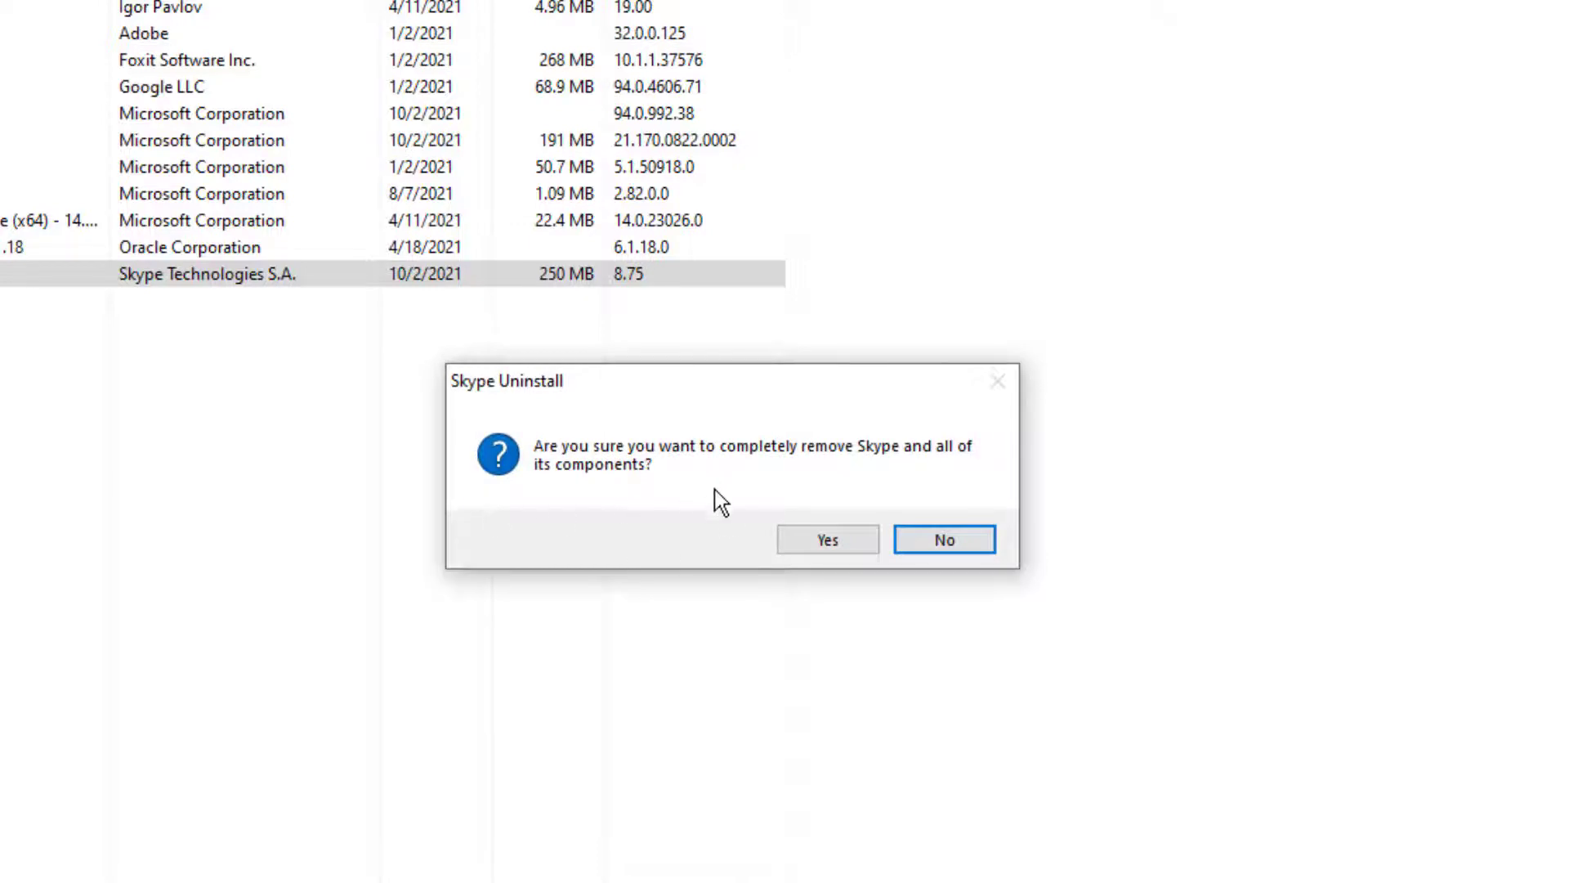
mouse_move(746, 500)
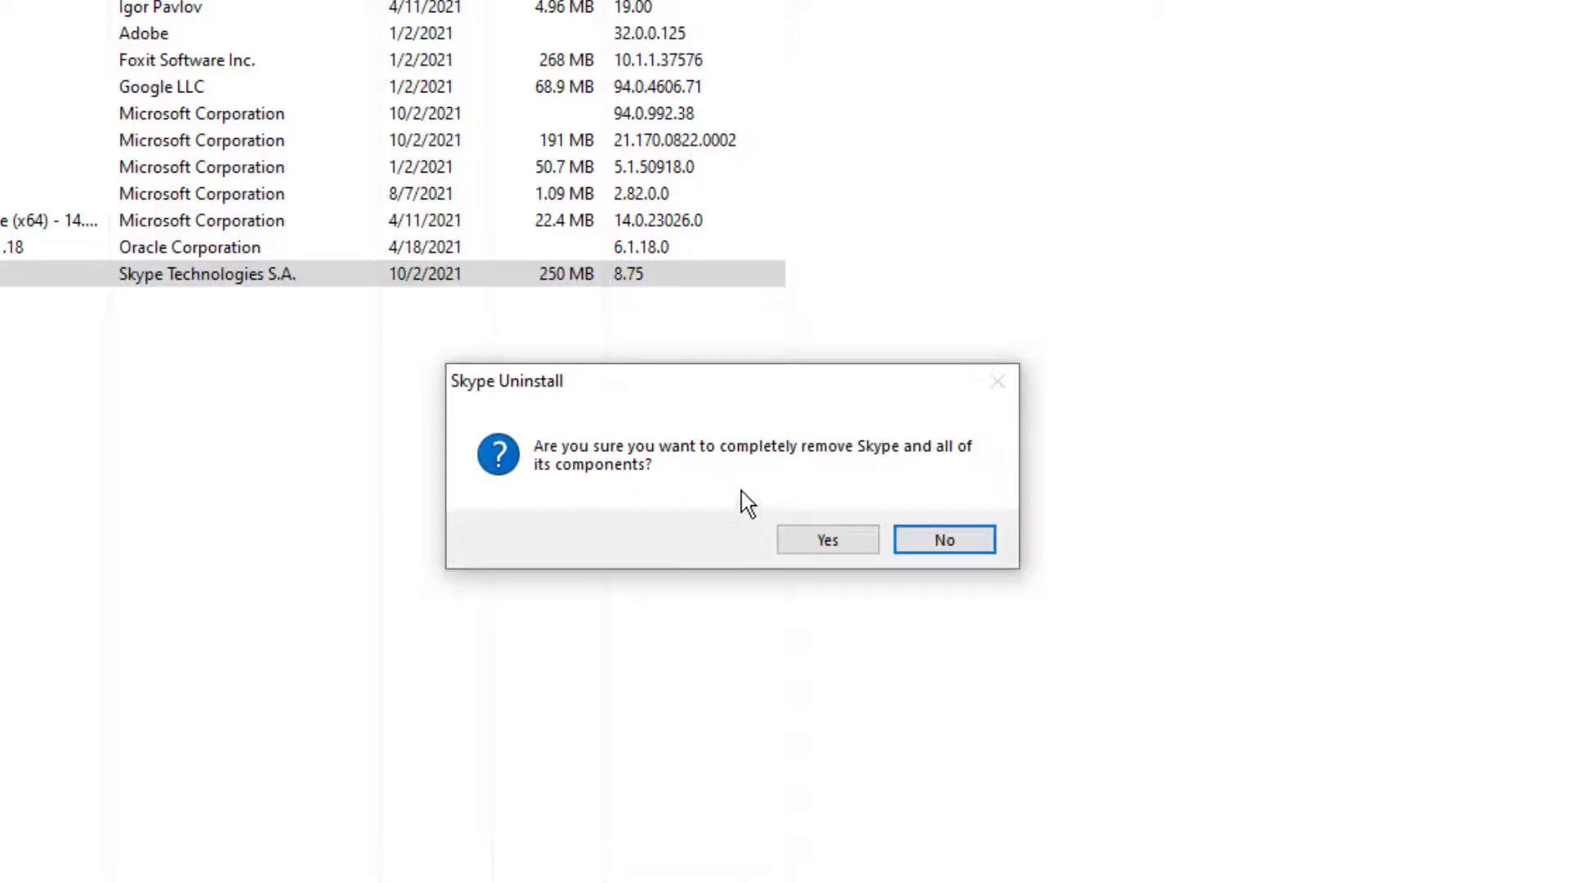
mouse_move(944, 539)
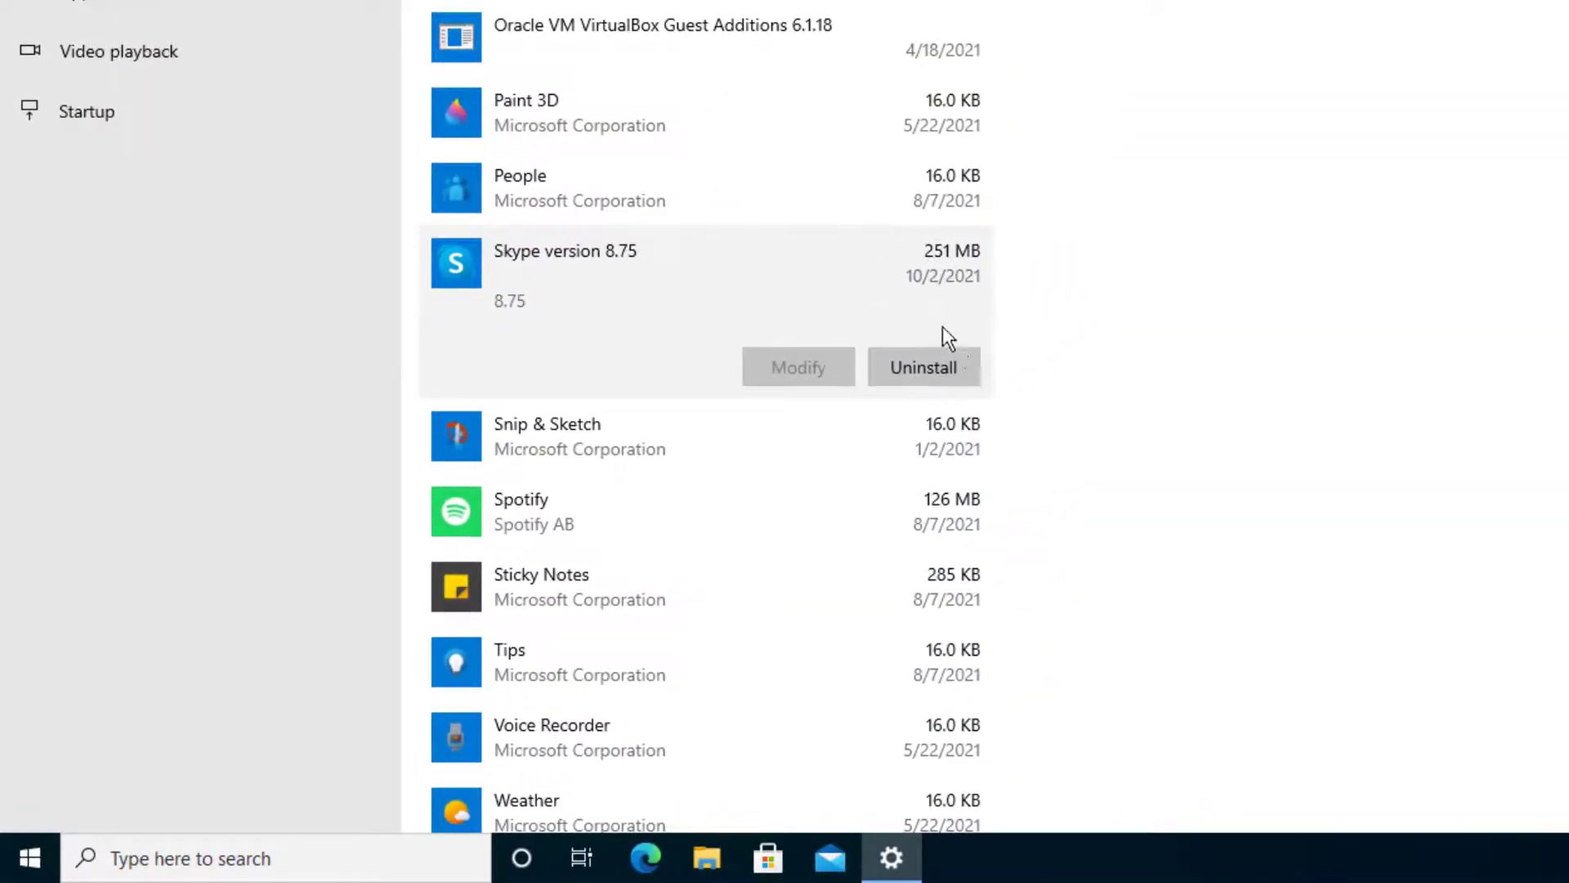
left_click(924, 367)
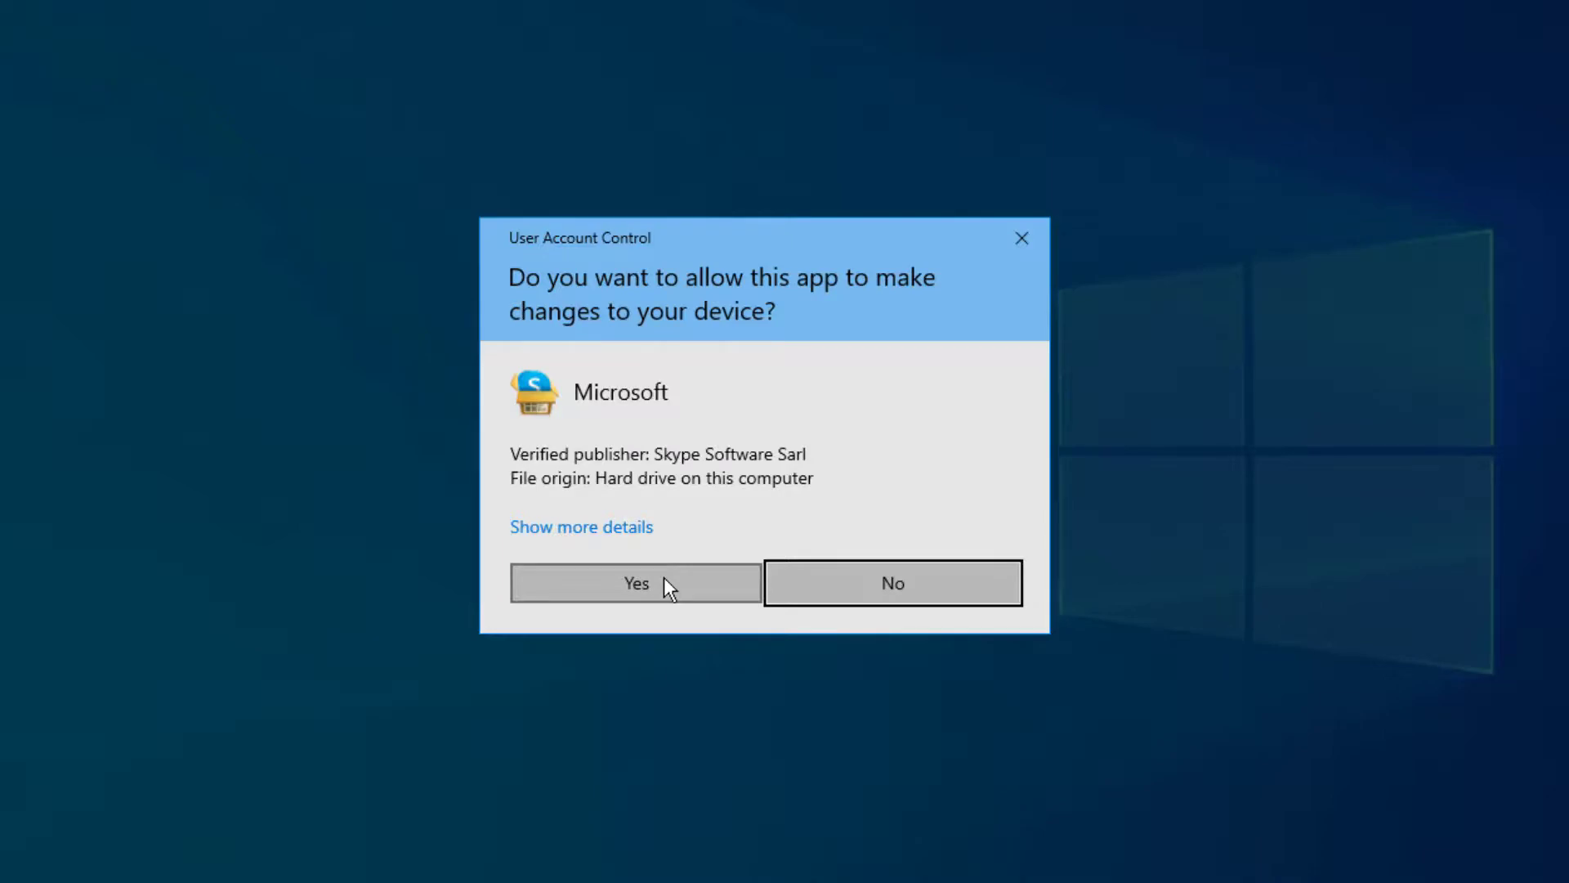
Step: Allow the Skype uninstaller, confirm complete removal, and dismiss the success message
left_click(636, 583)
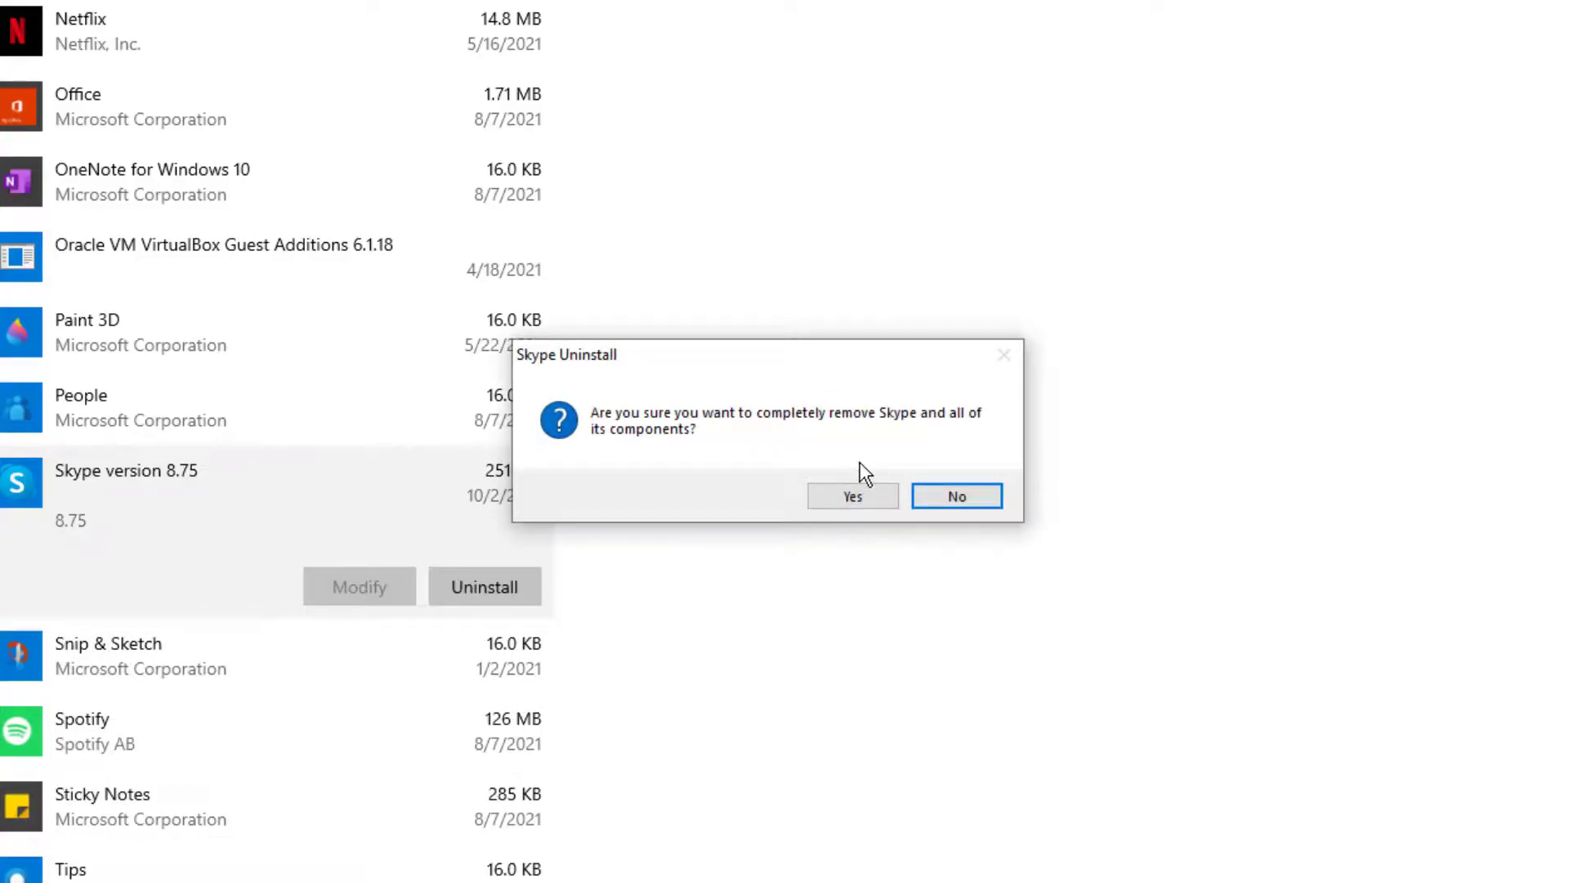
mouse_move(892, 463)
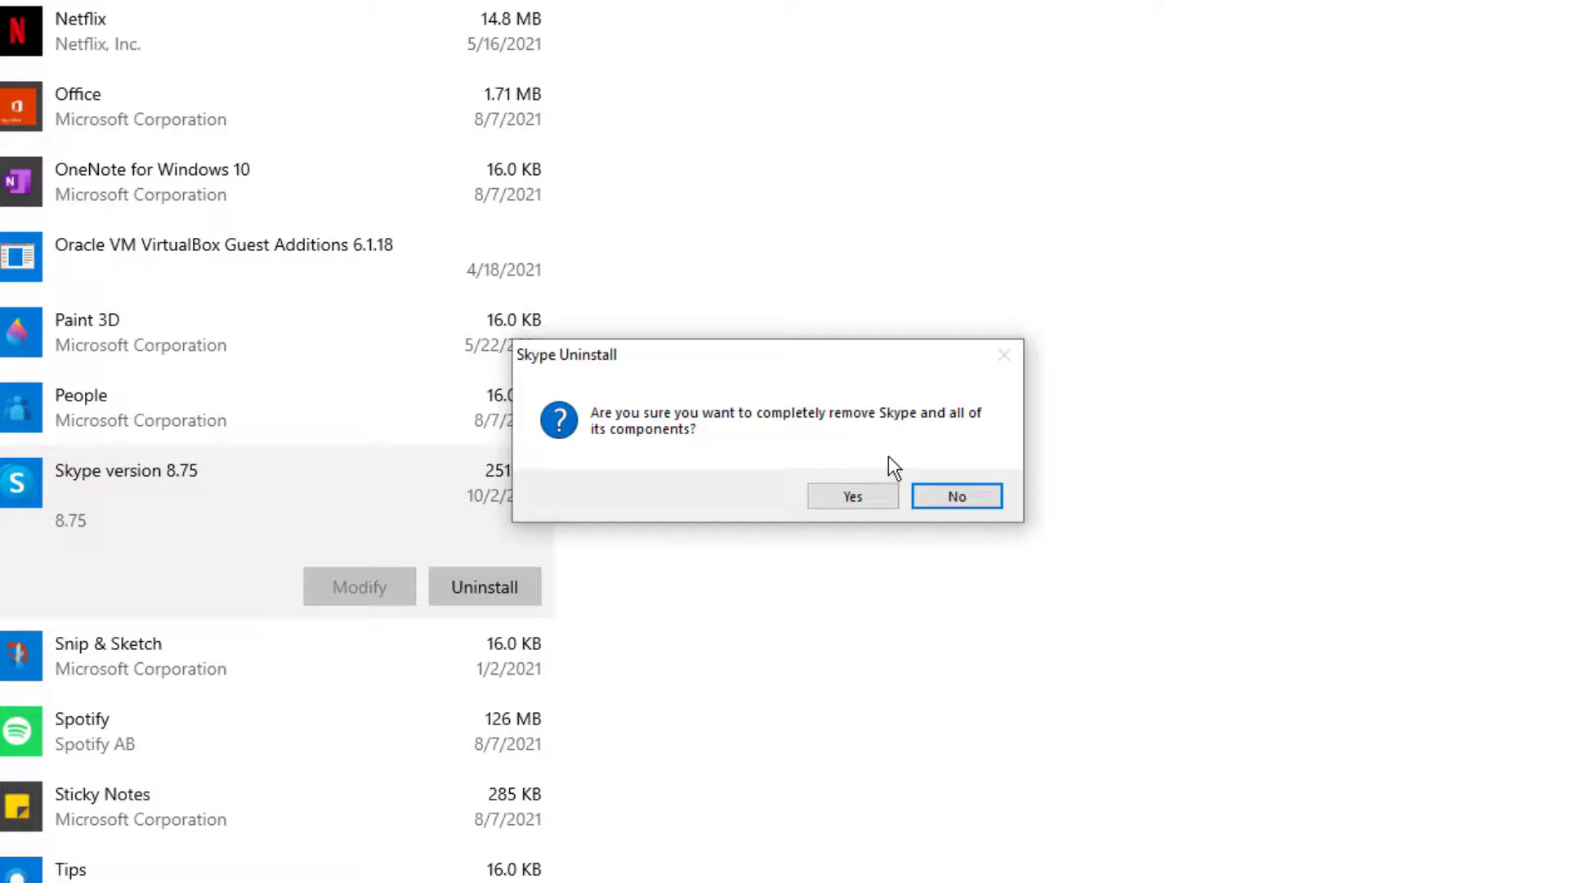
left_click(956, 496)
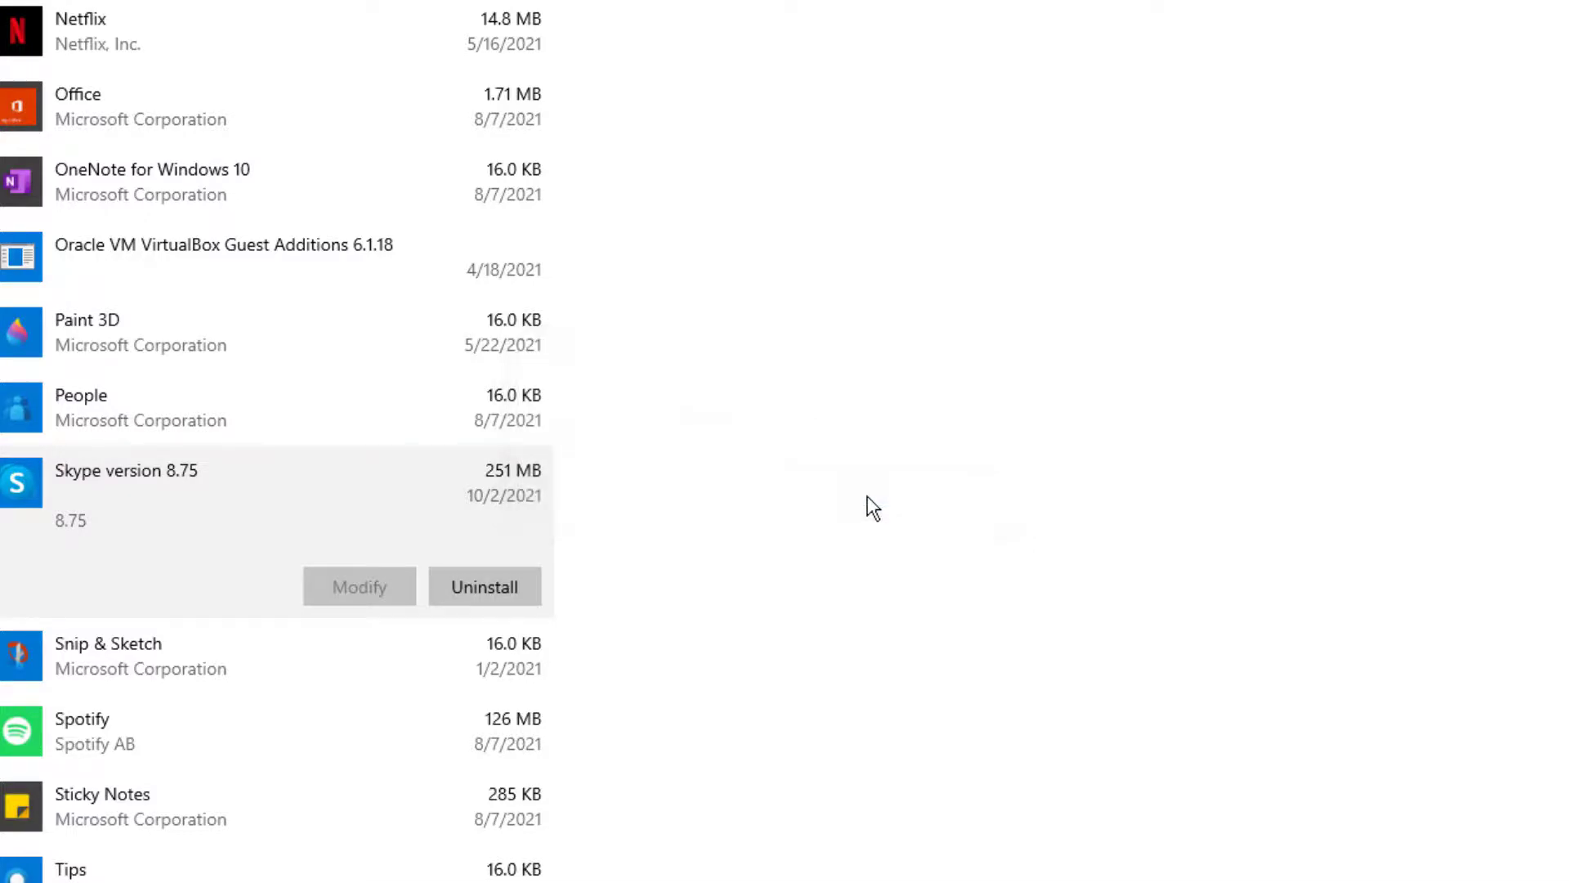
left_click(484, 585)
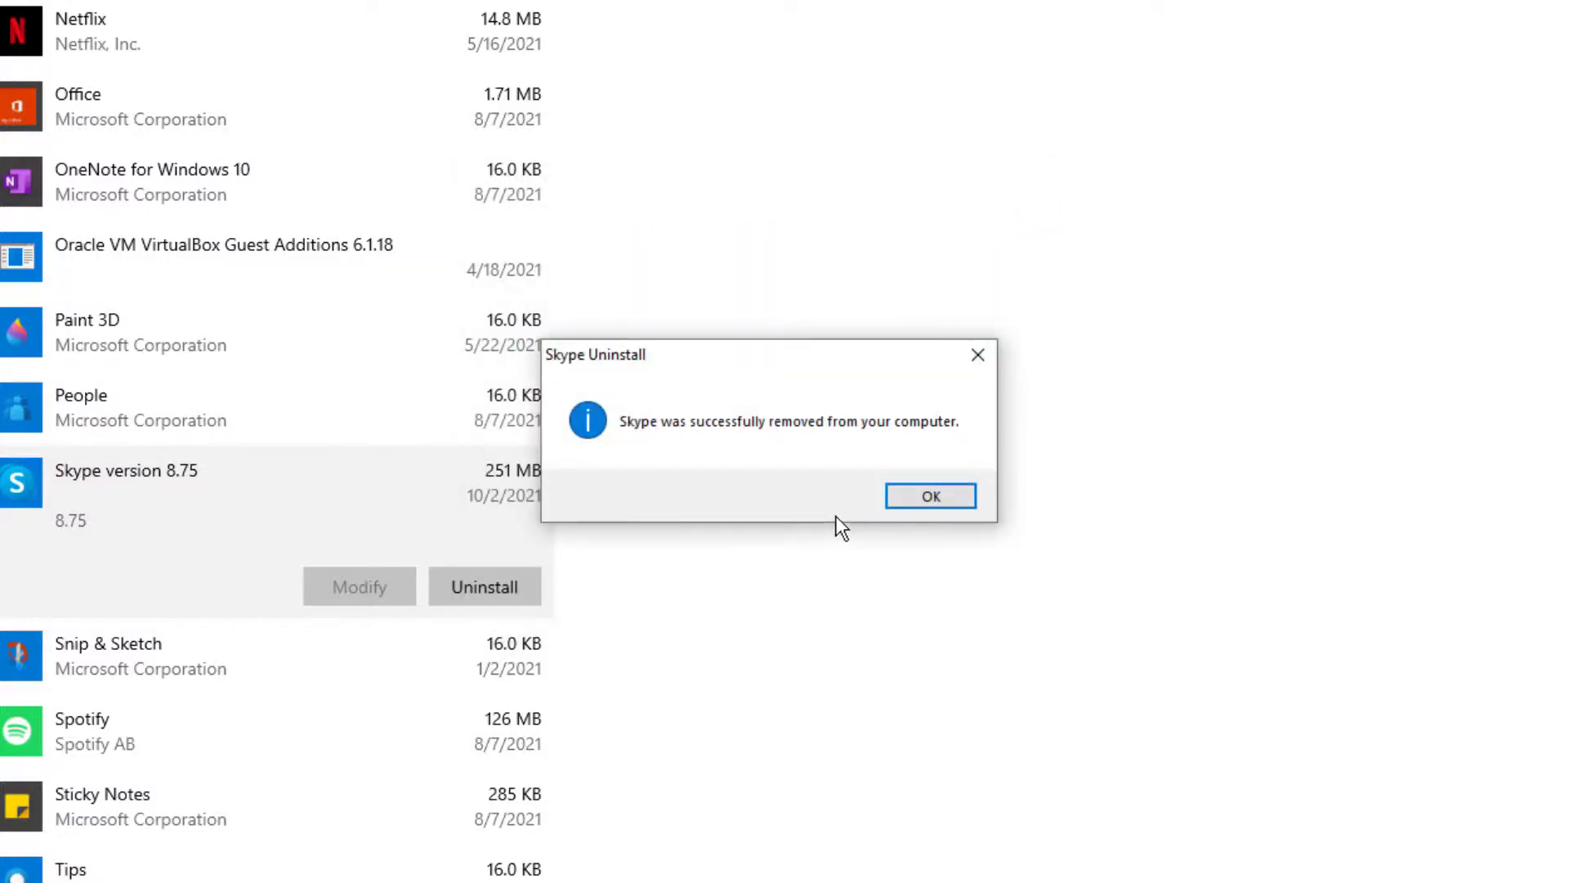
left_click(930, 496)
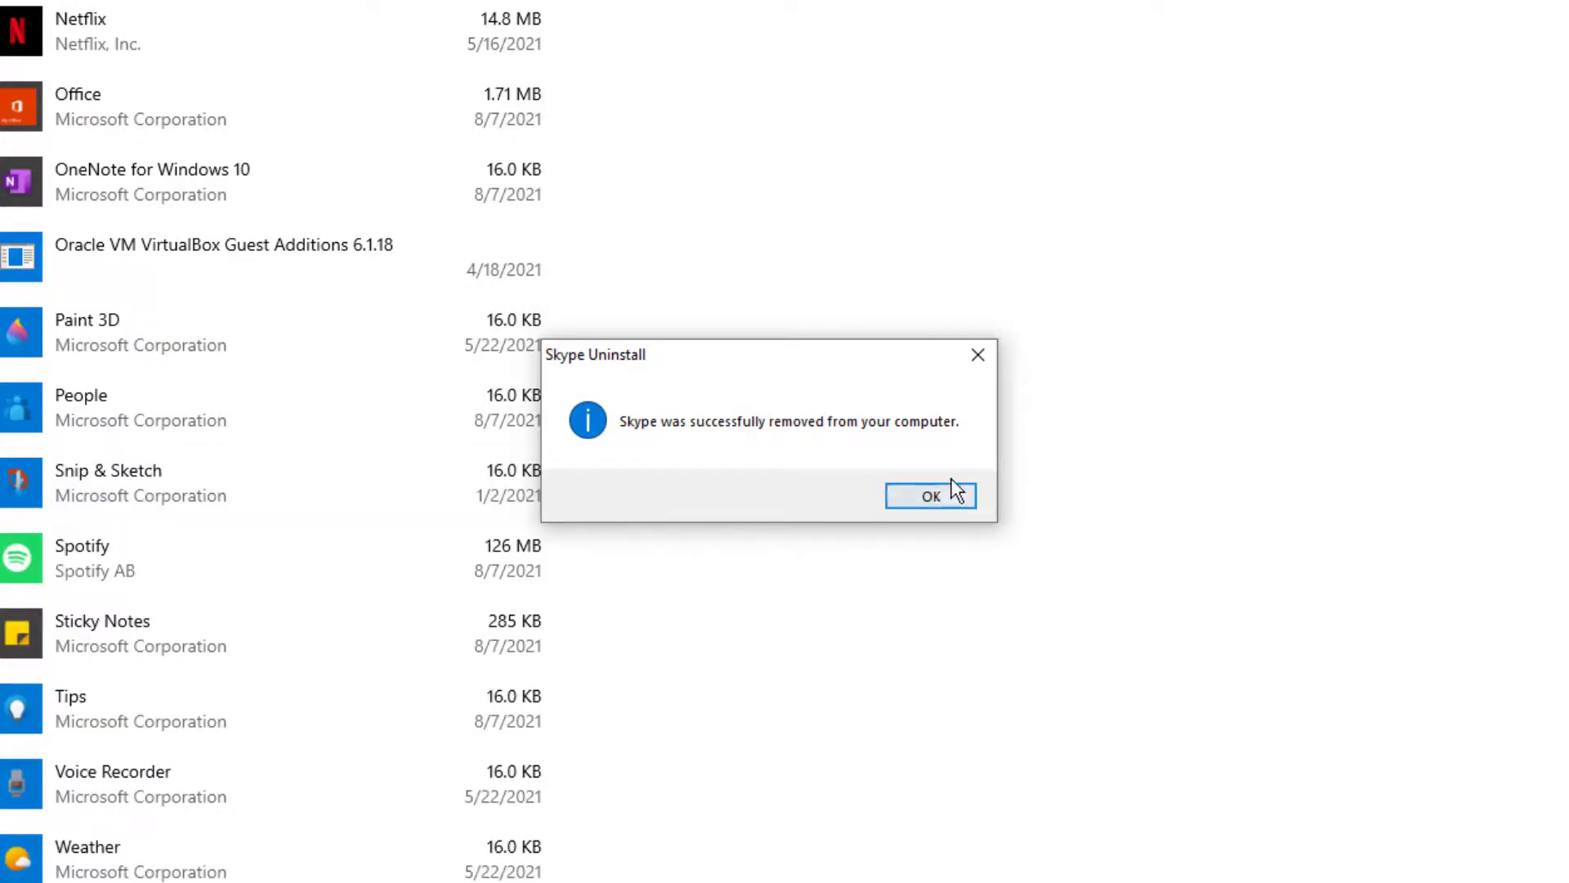
left_click(930, 495)
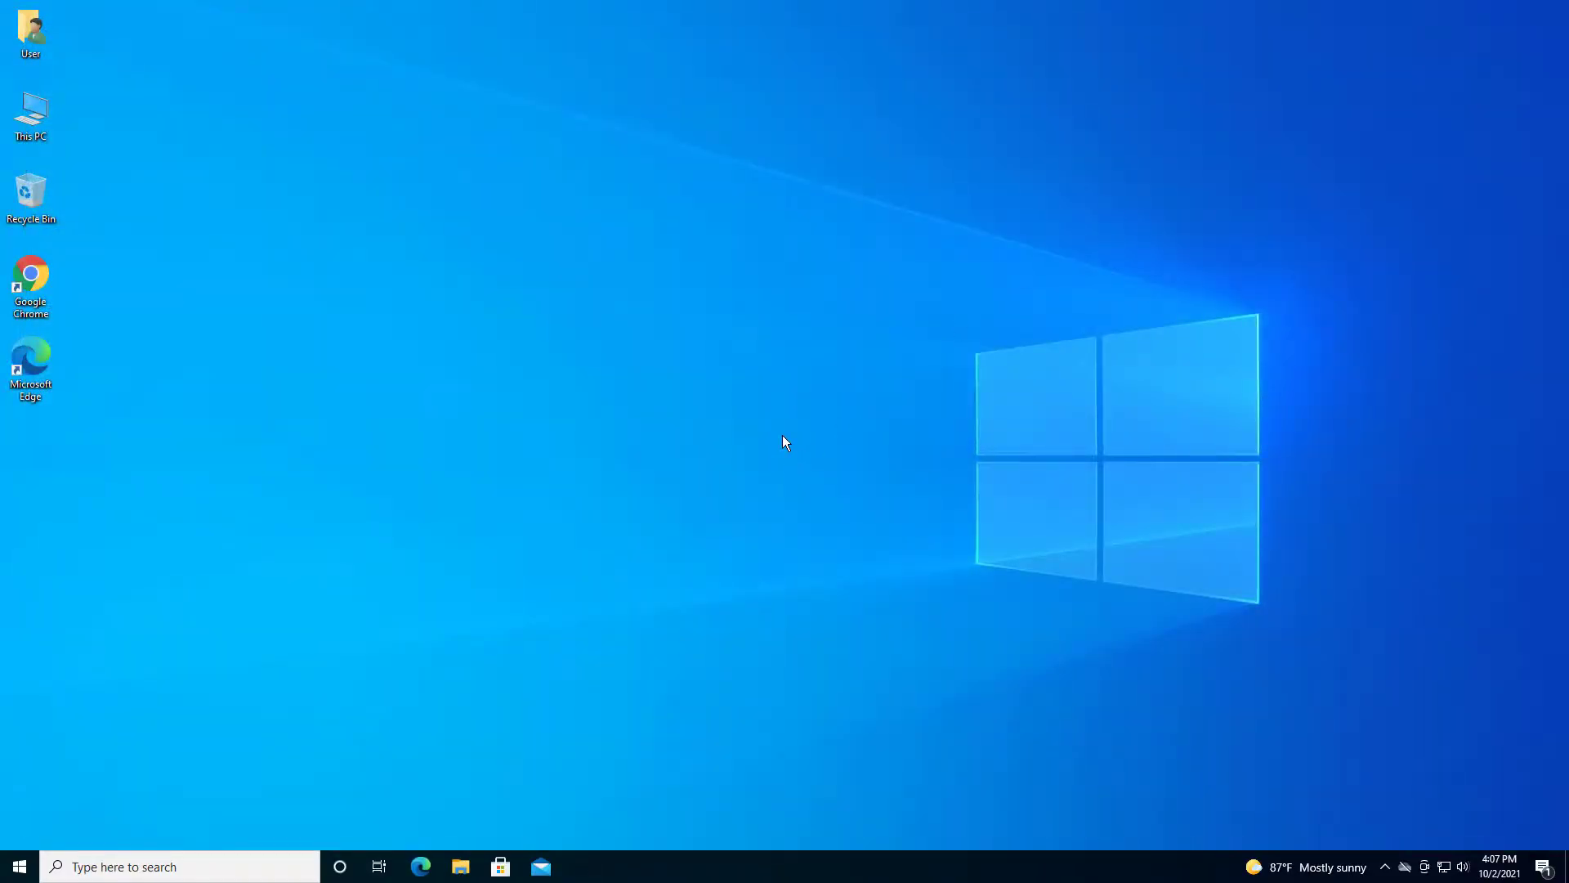
mouse_move(580, 451)
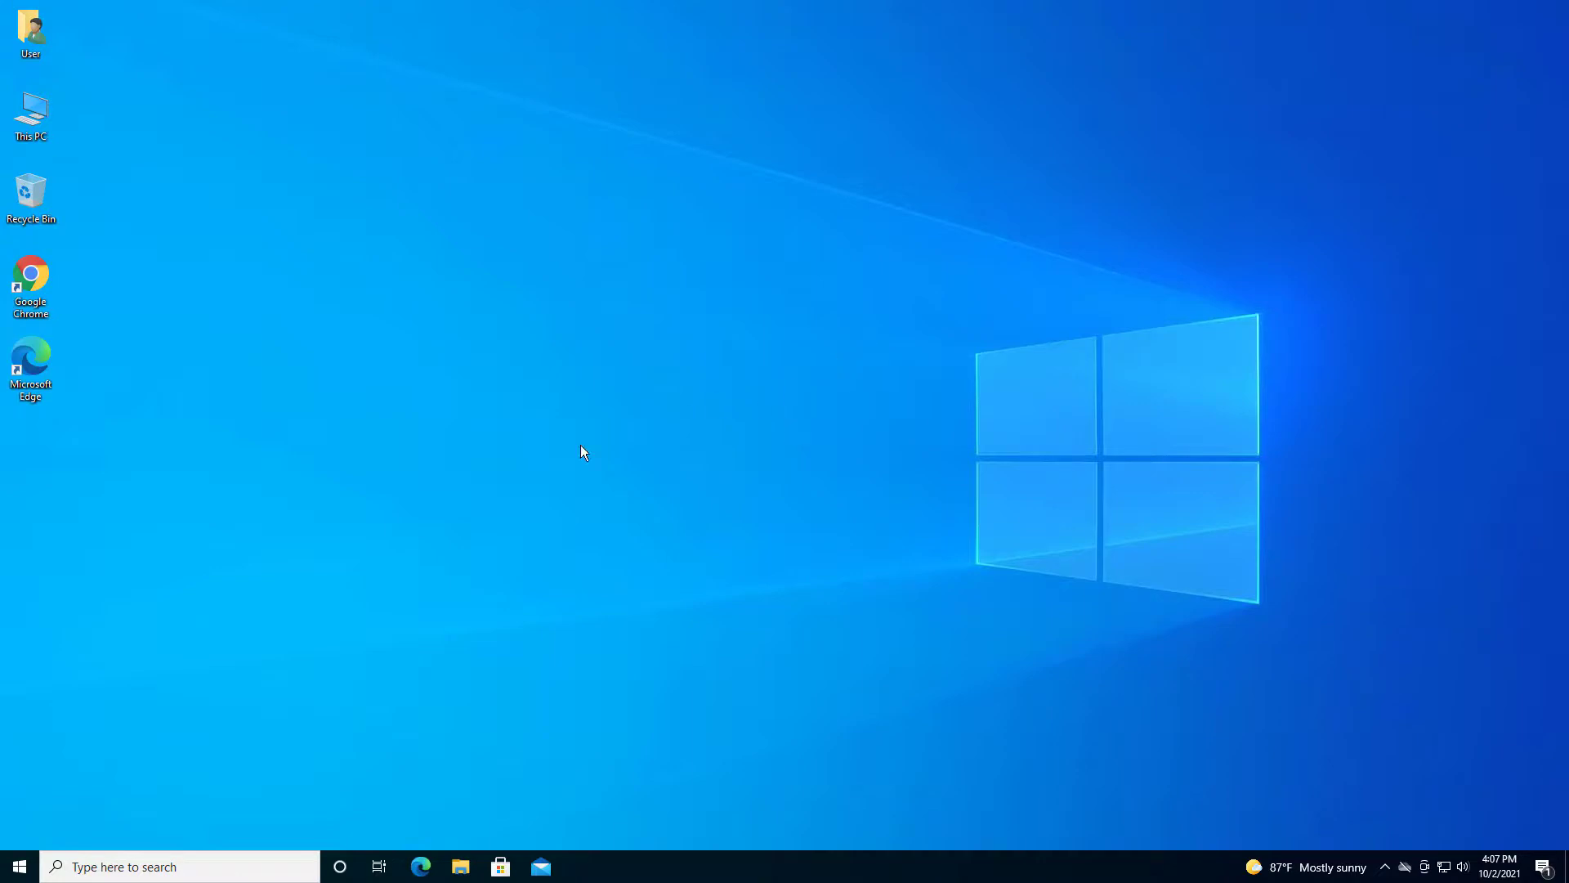